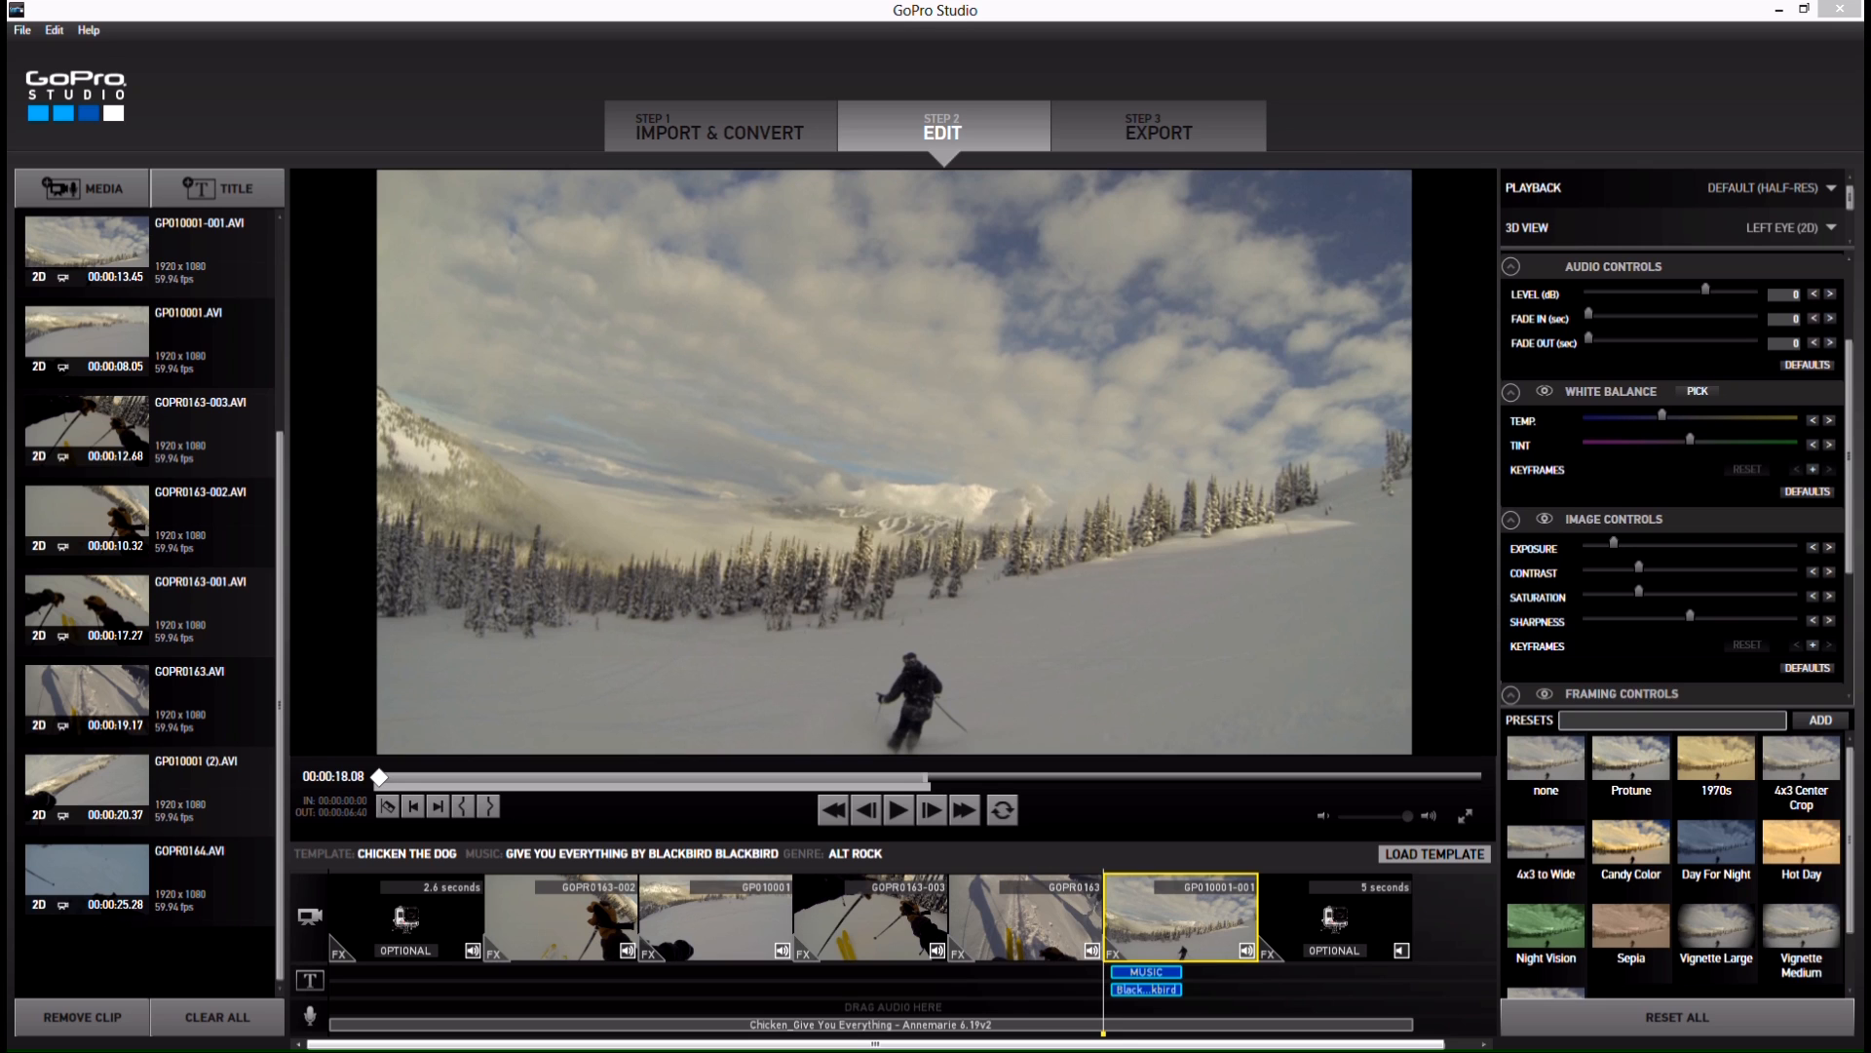
Step: Load the GOPR0163-002 clip (gloved hands, yellow skis) into the viewer
click(559, 916)
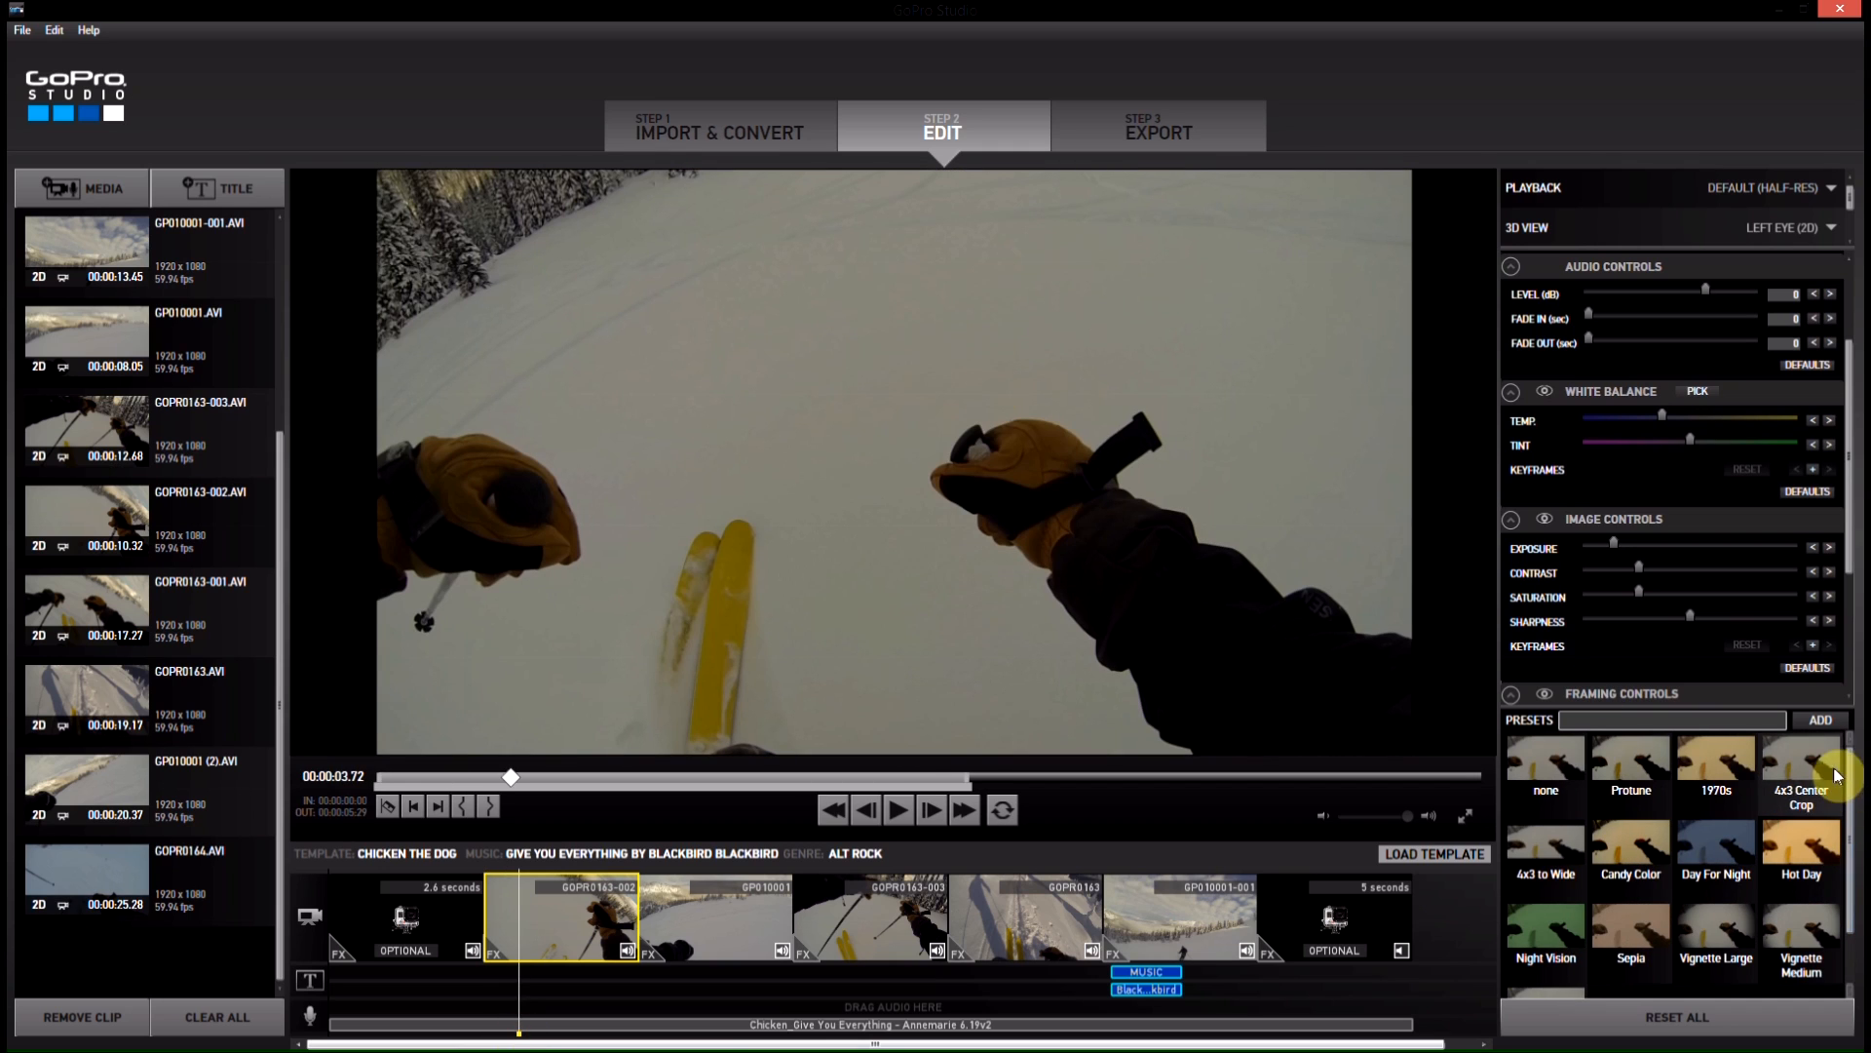
Step: Apply the 1970s preset to GOPR0163-002 and adjust its image controls for a warm, washed-out grade
click(1713, 761)
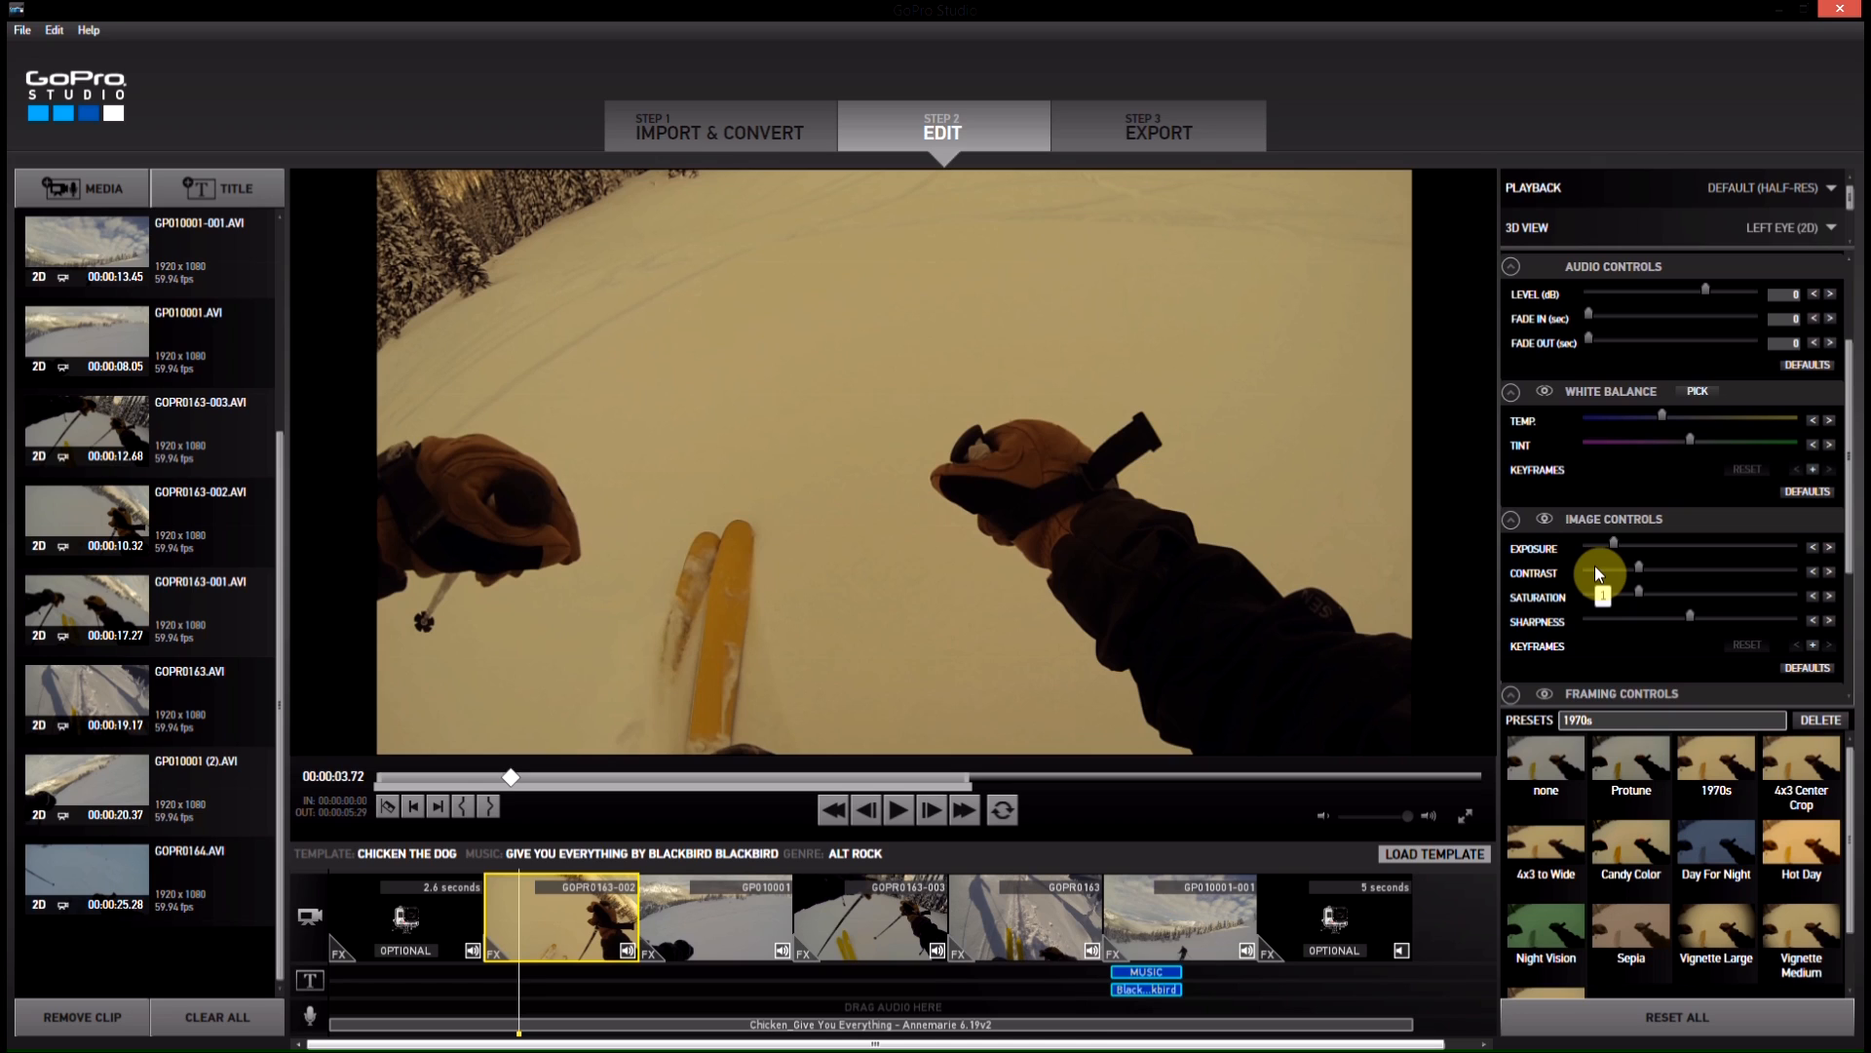
mouse_move(1319, 768)
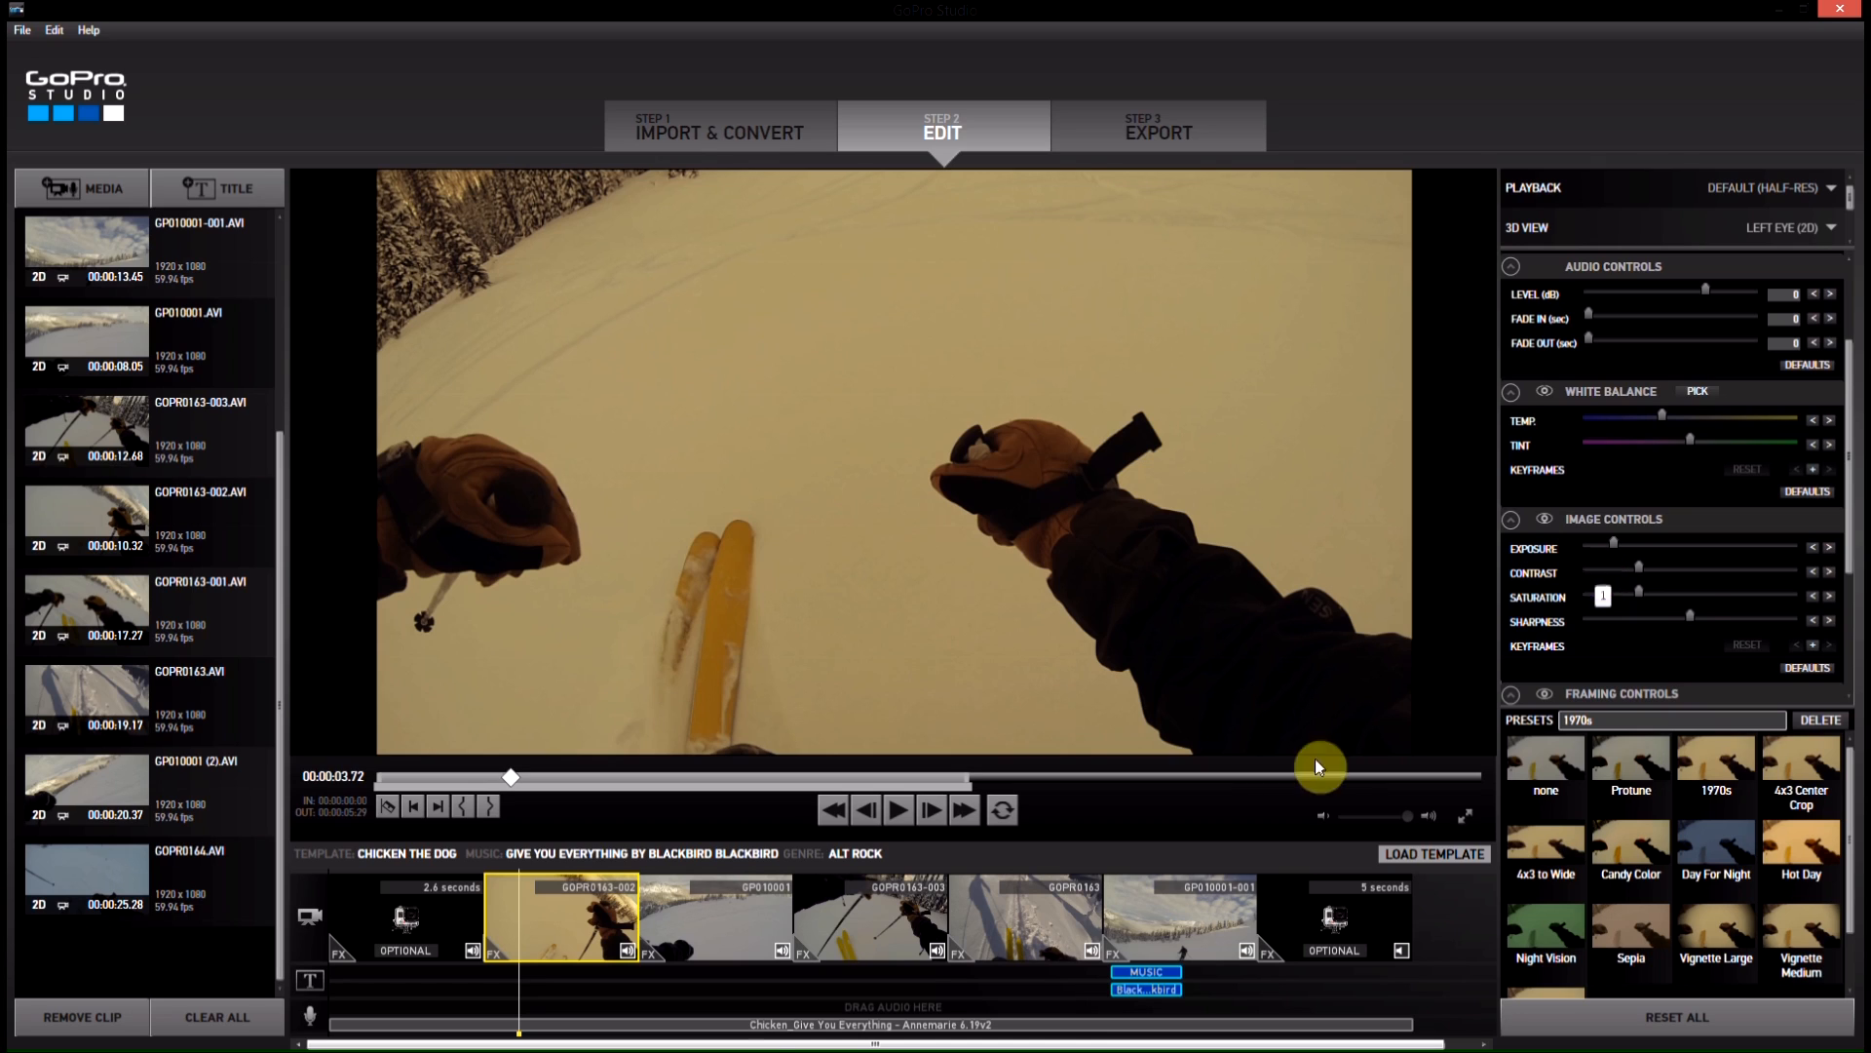
mouse_move(685, 935)
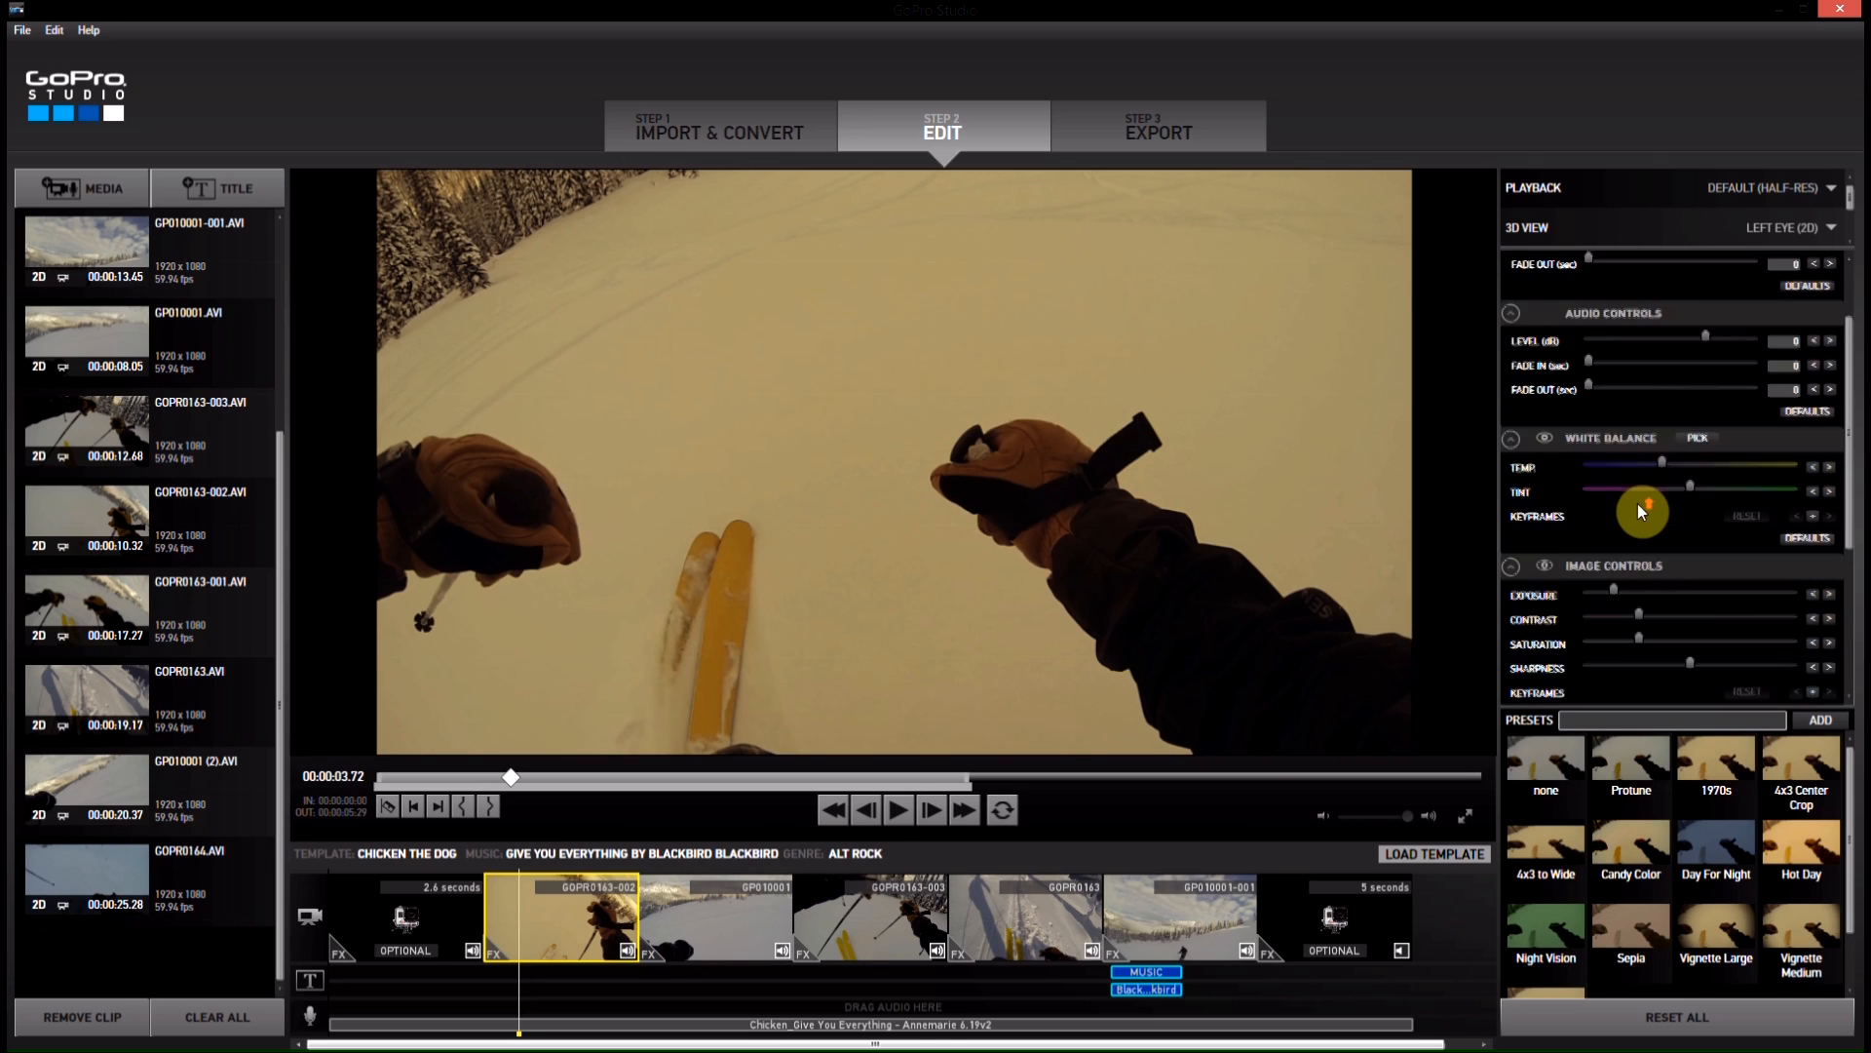
mouse_move(1620, 597)
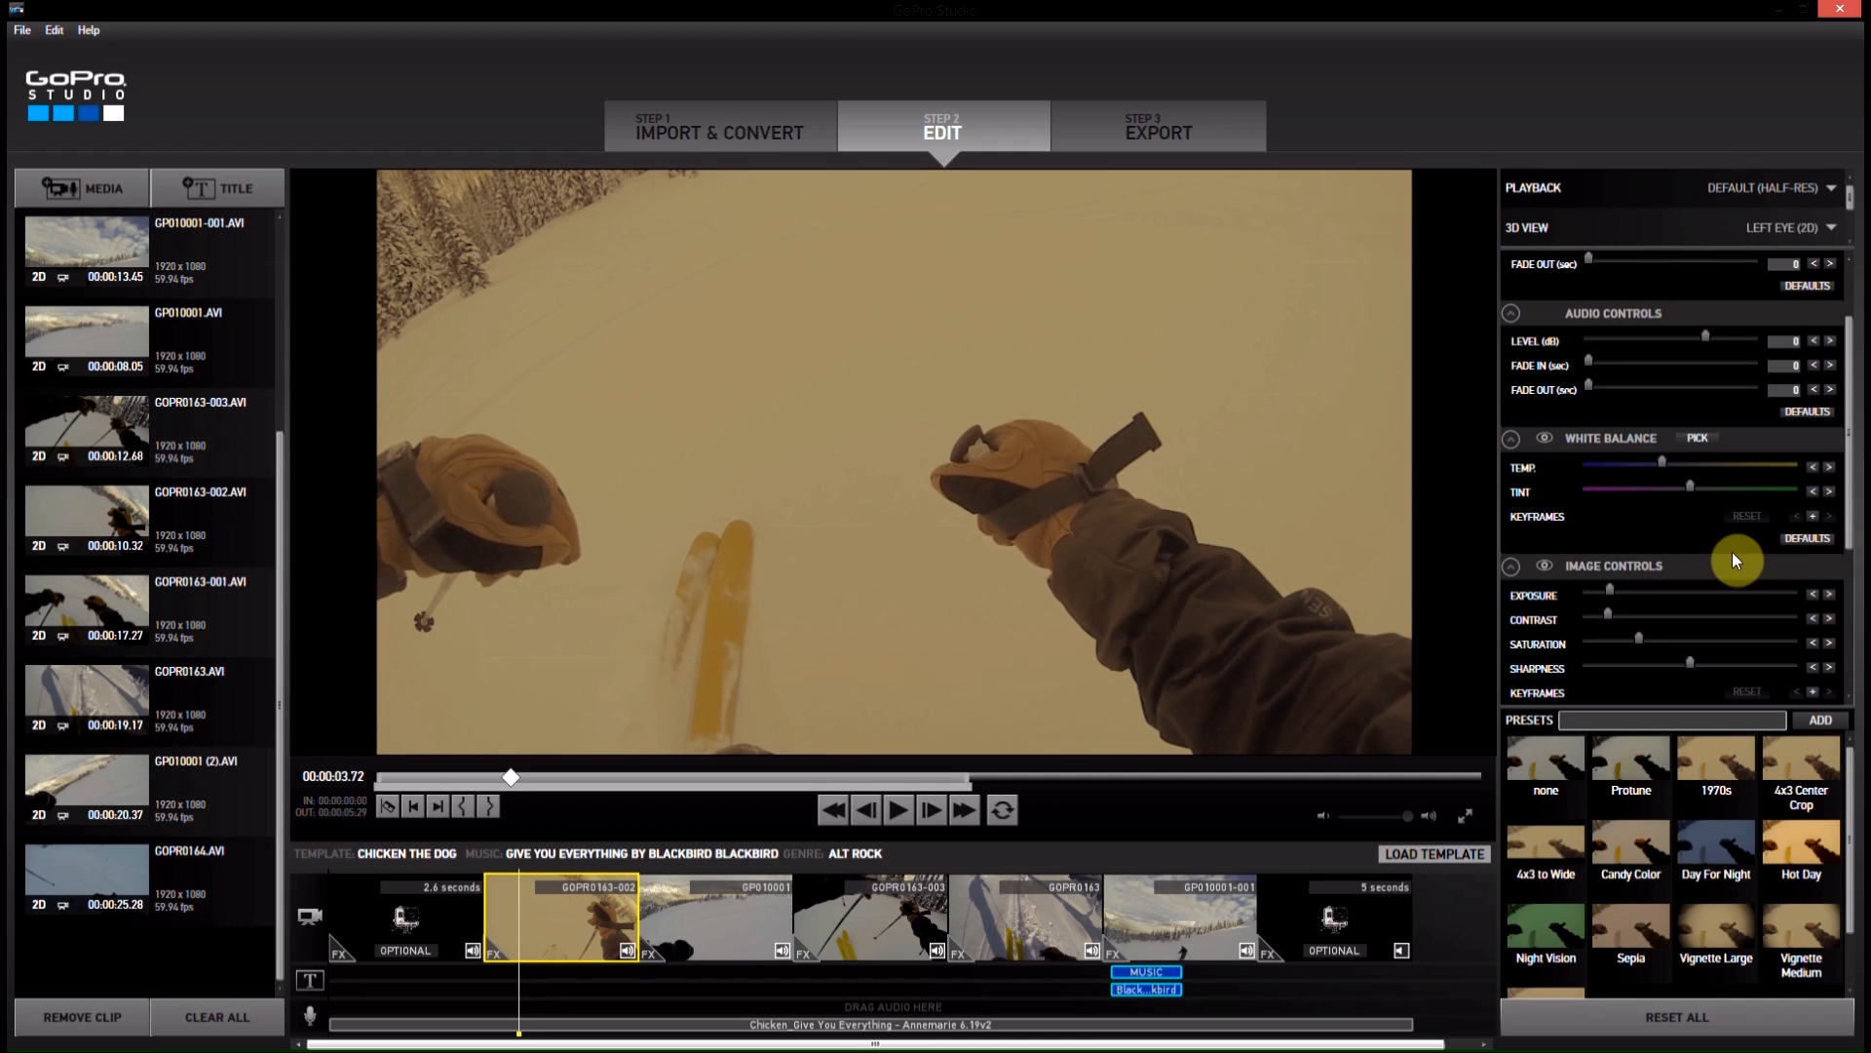
mouse_move(1642, 650)
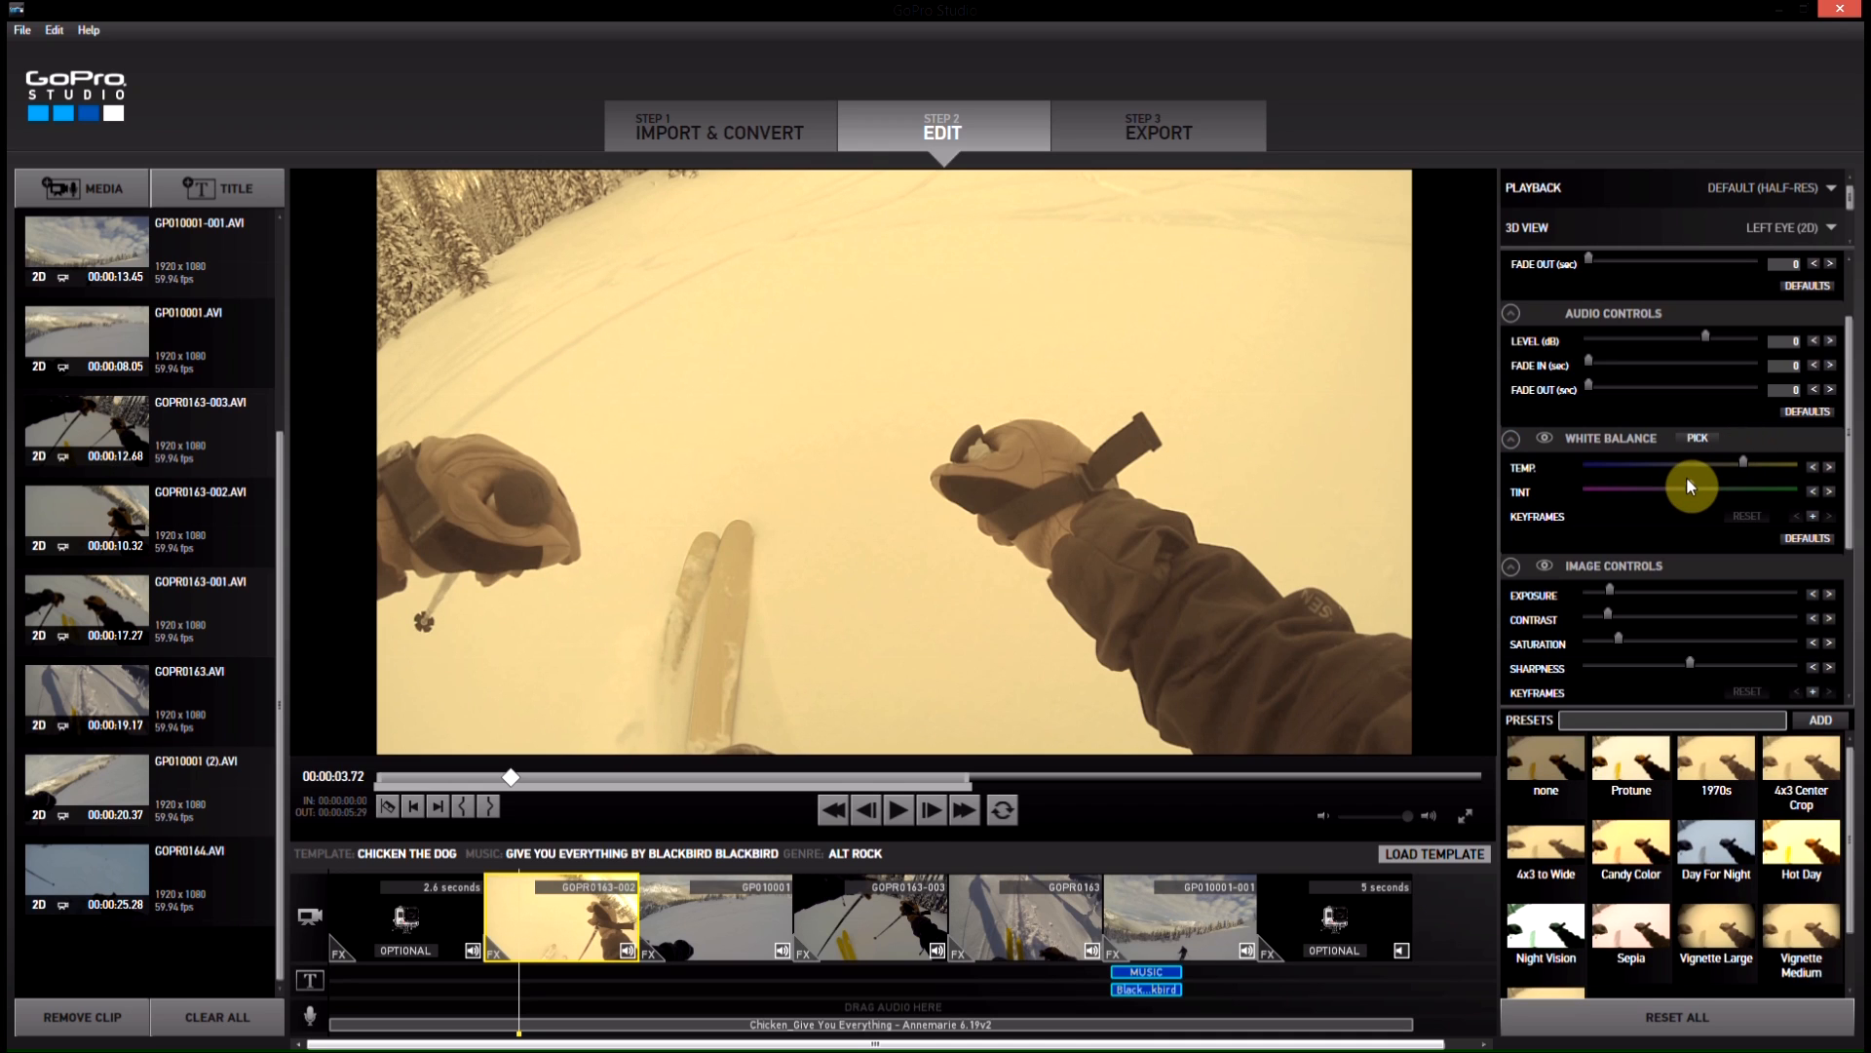
scroll(down, 3)
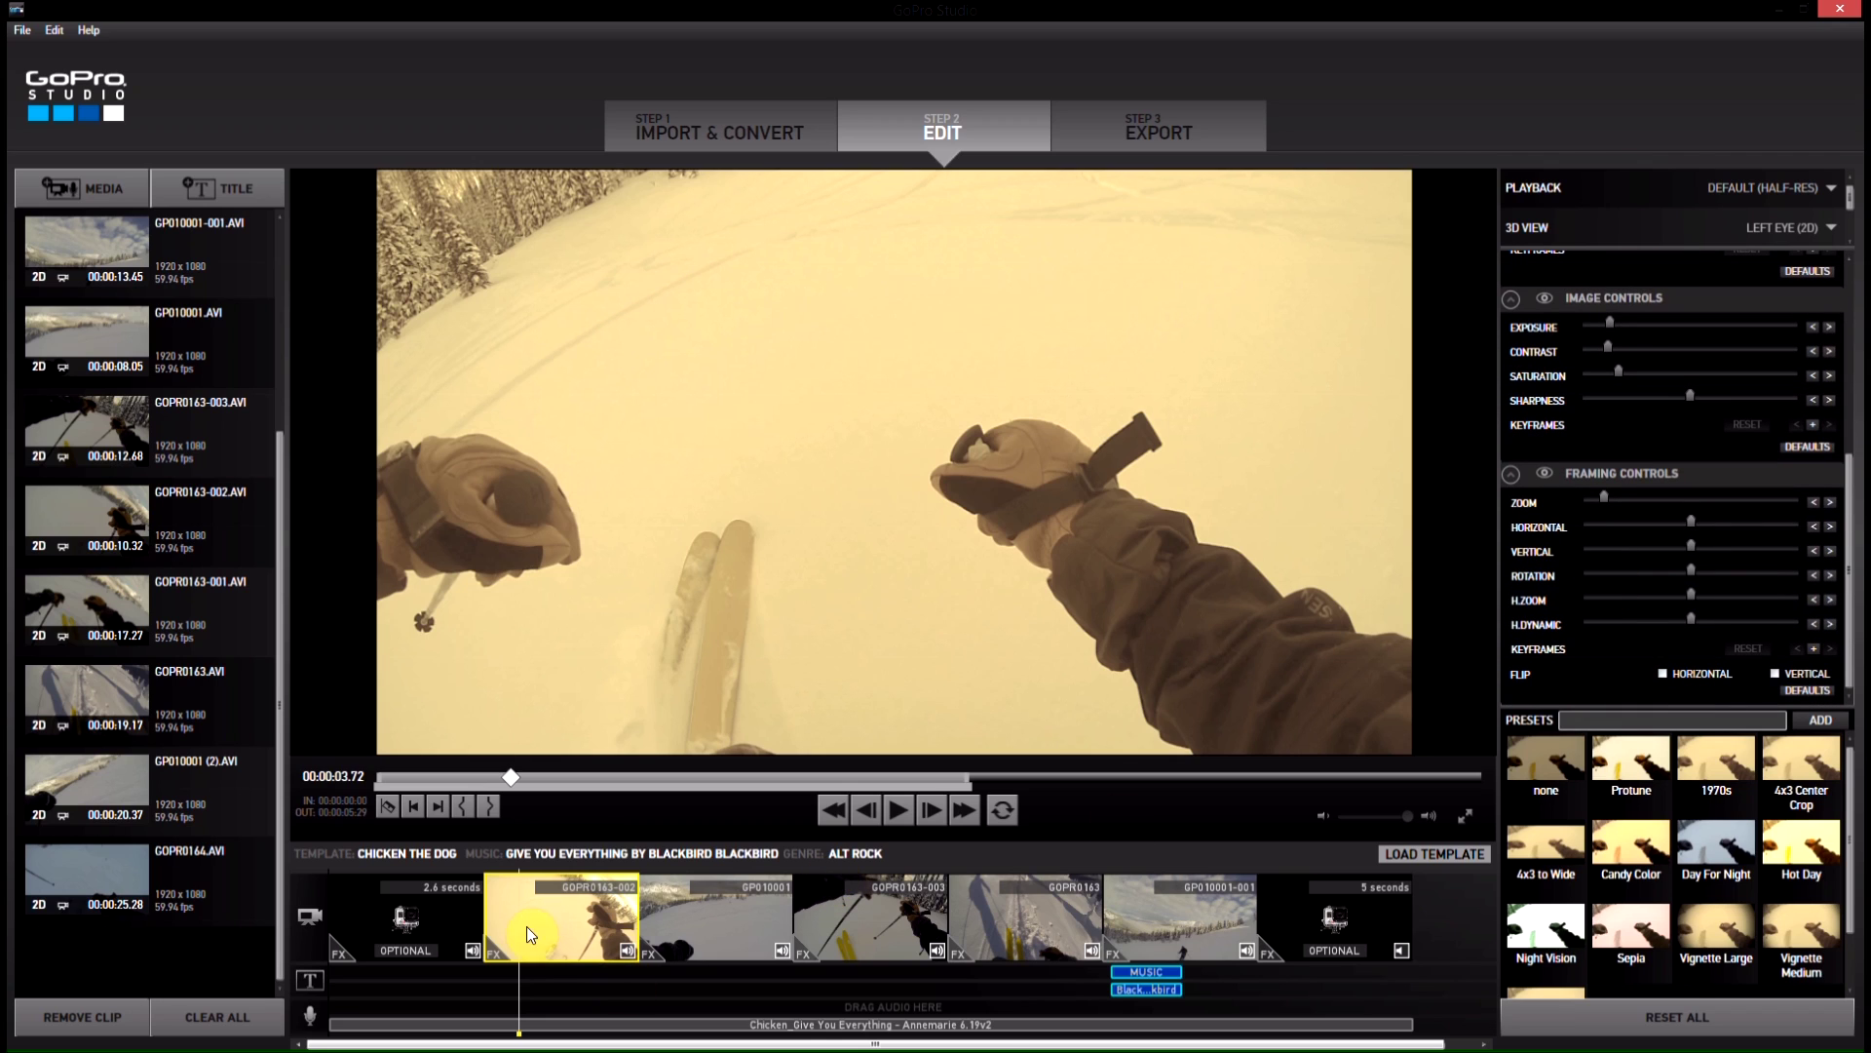
mouse_move(732, 905)
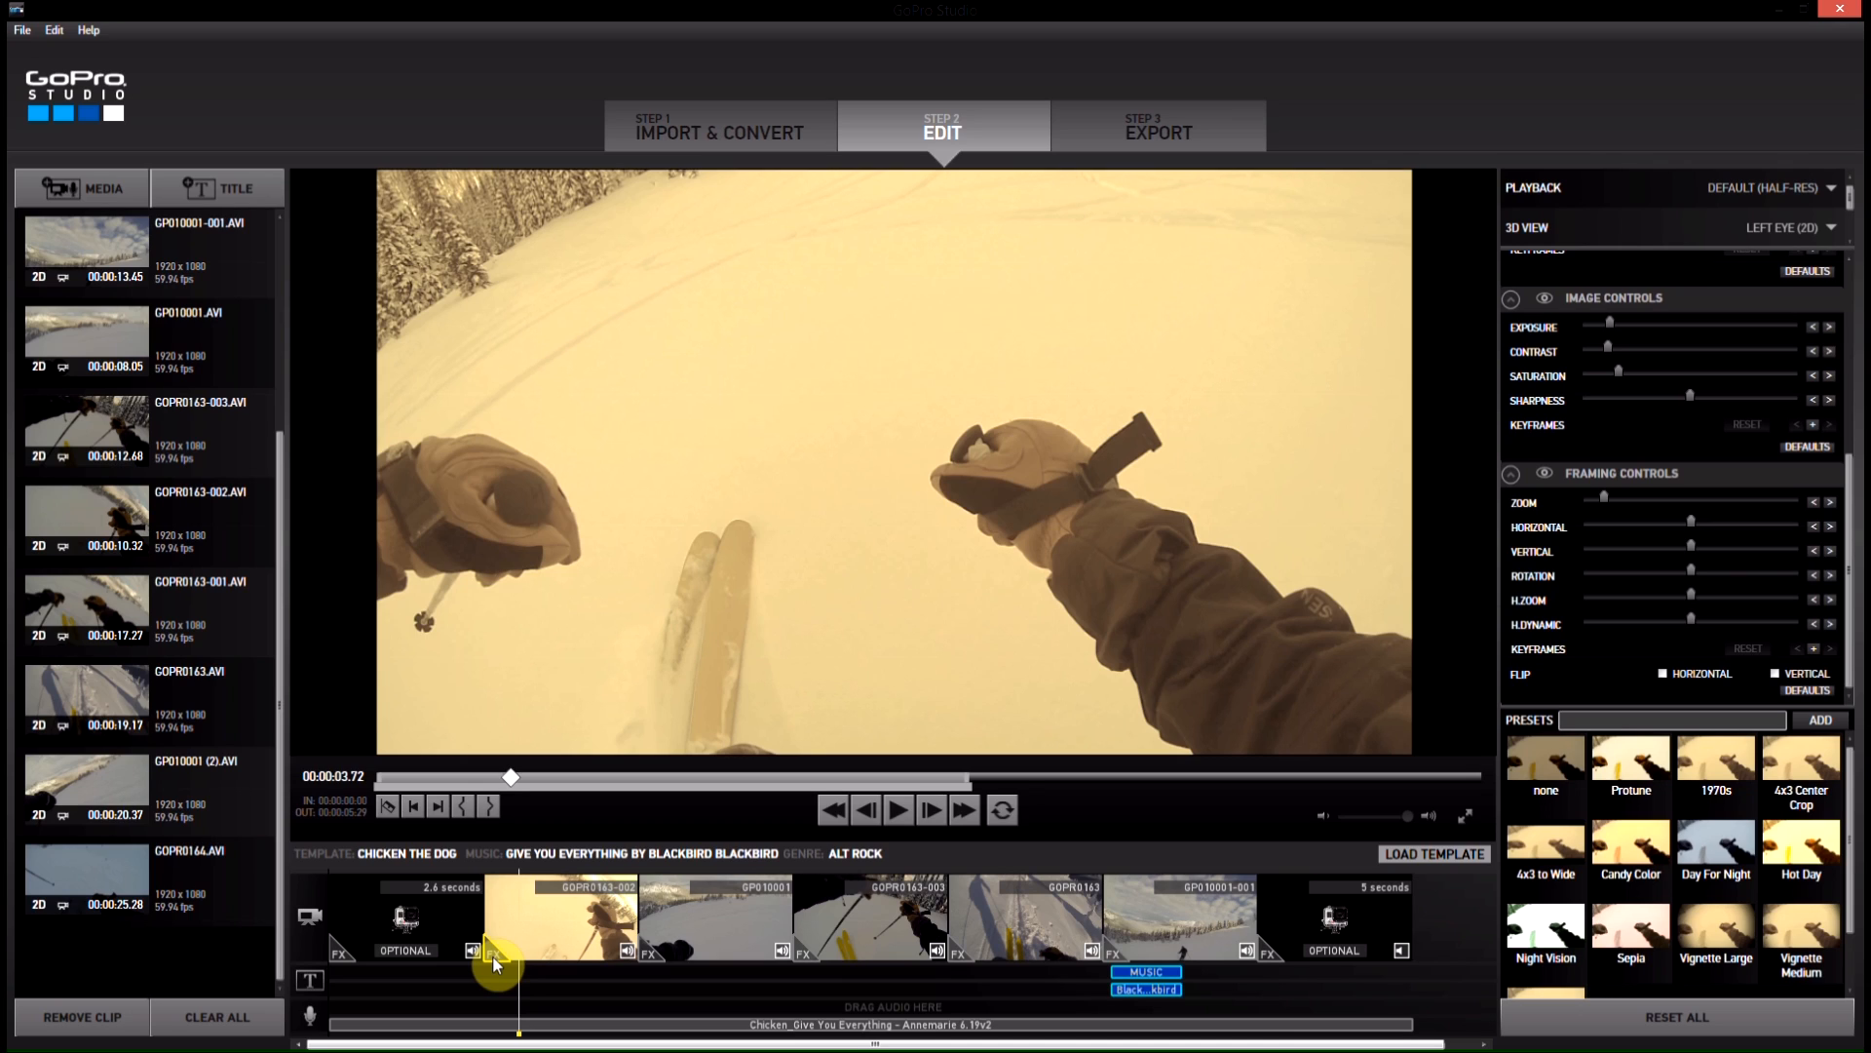
Step: Copy GOPR0163-002's 1970s settings and paste them onto the GP010001 clip
right_click(495, 955)
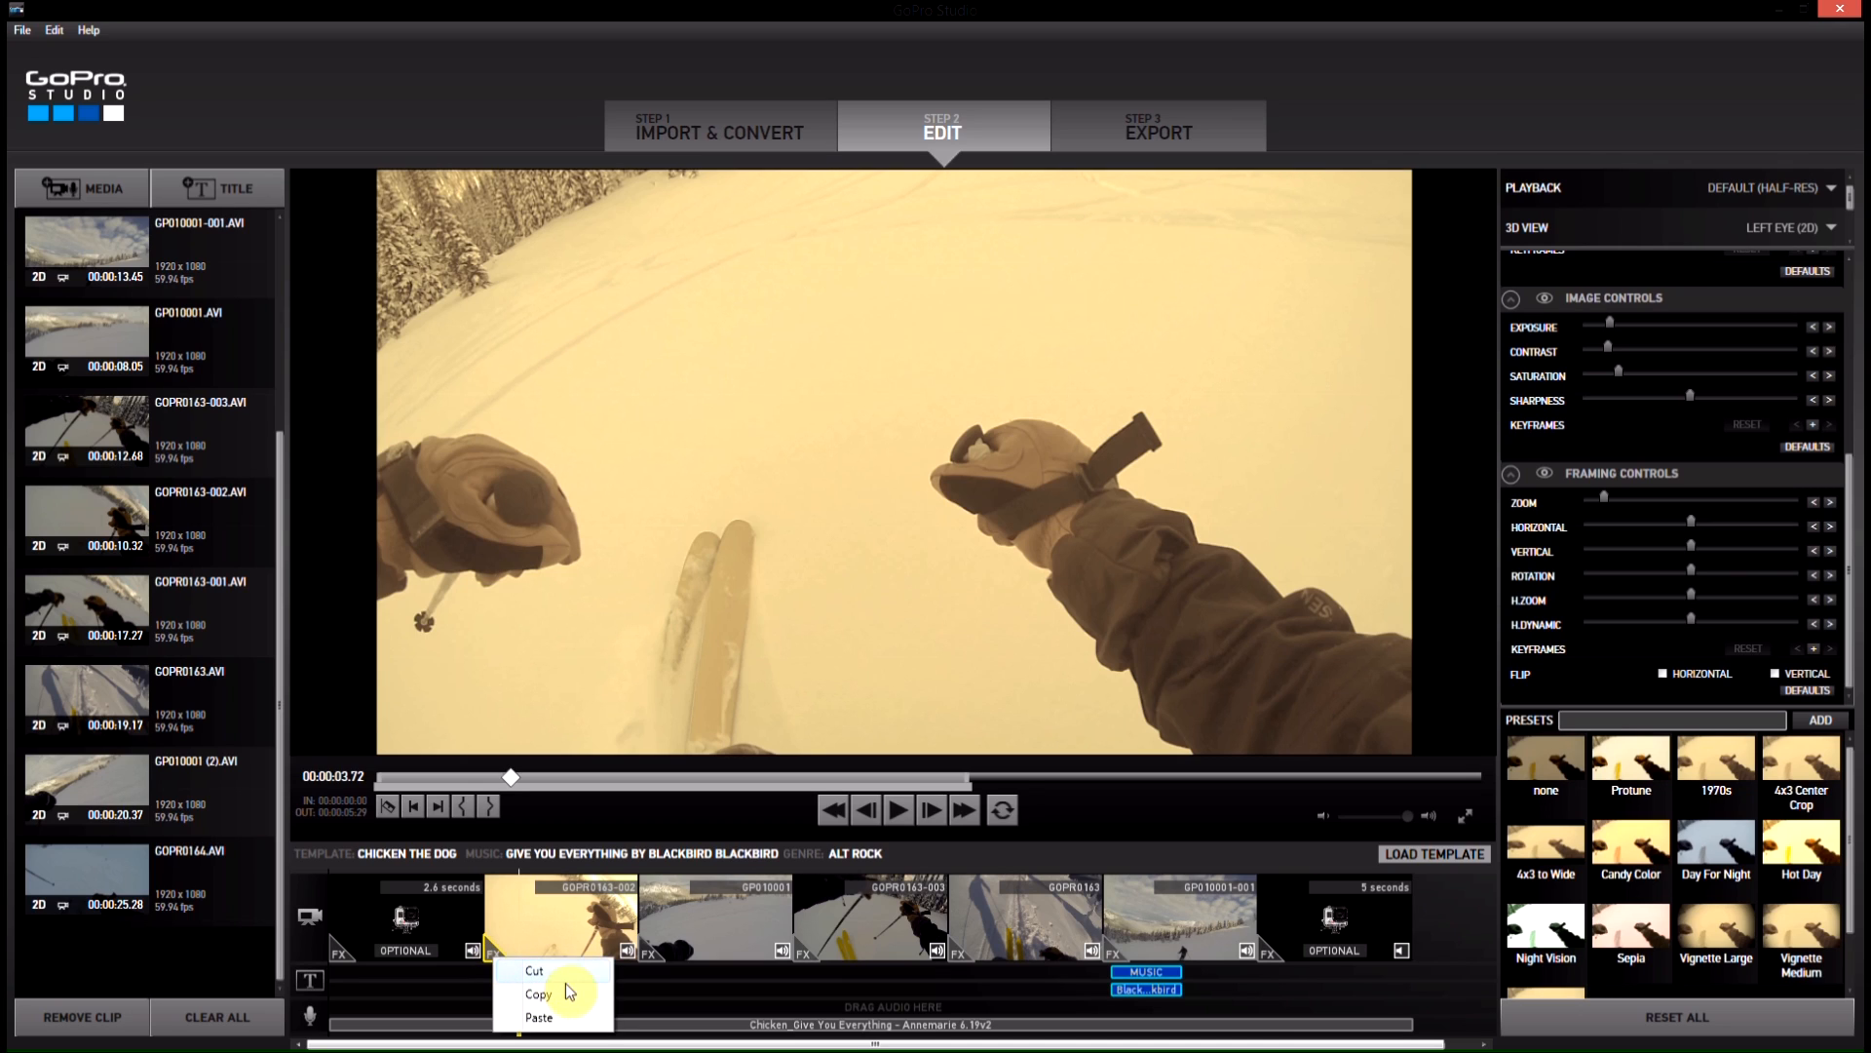
mouse_move(569, 1009)
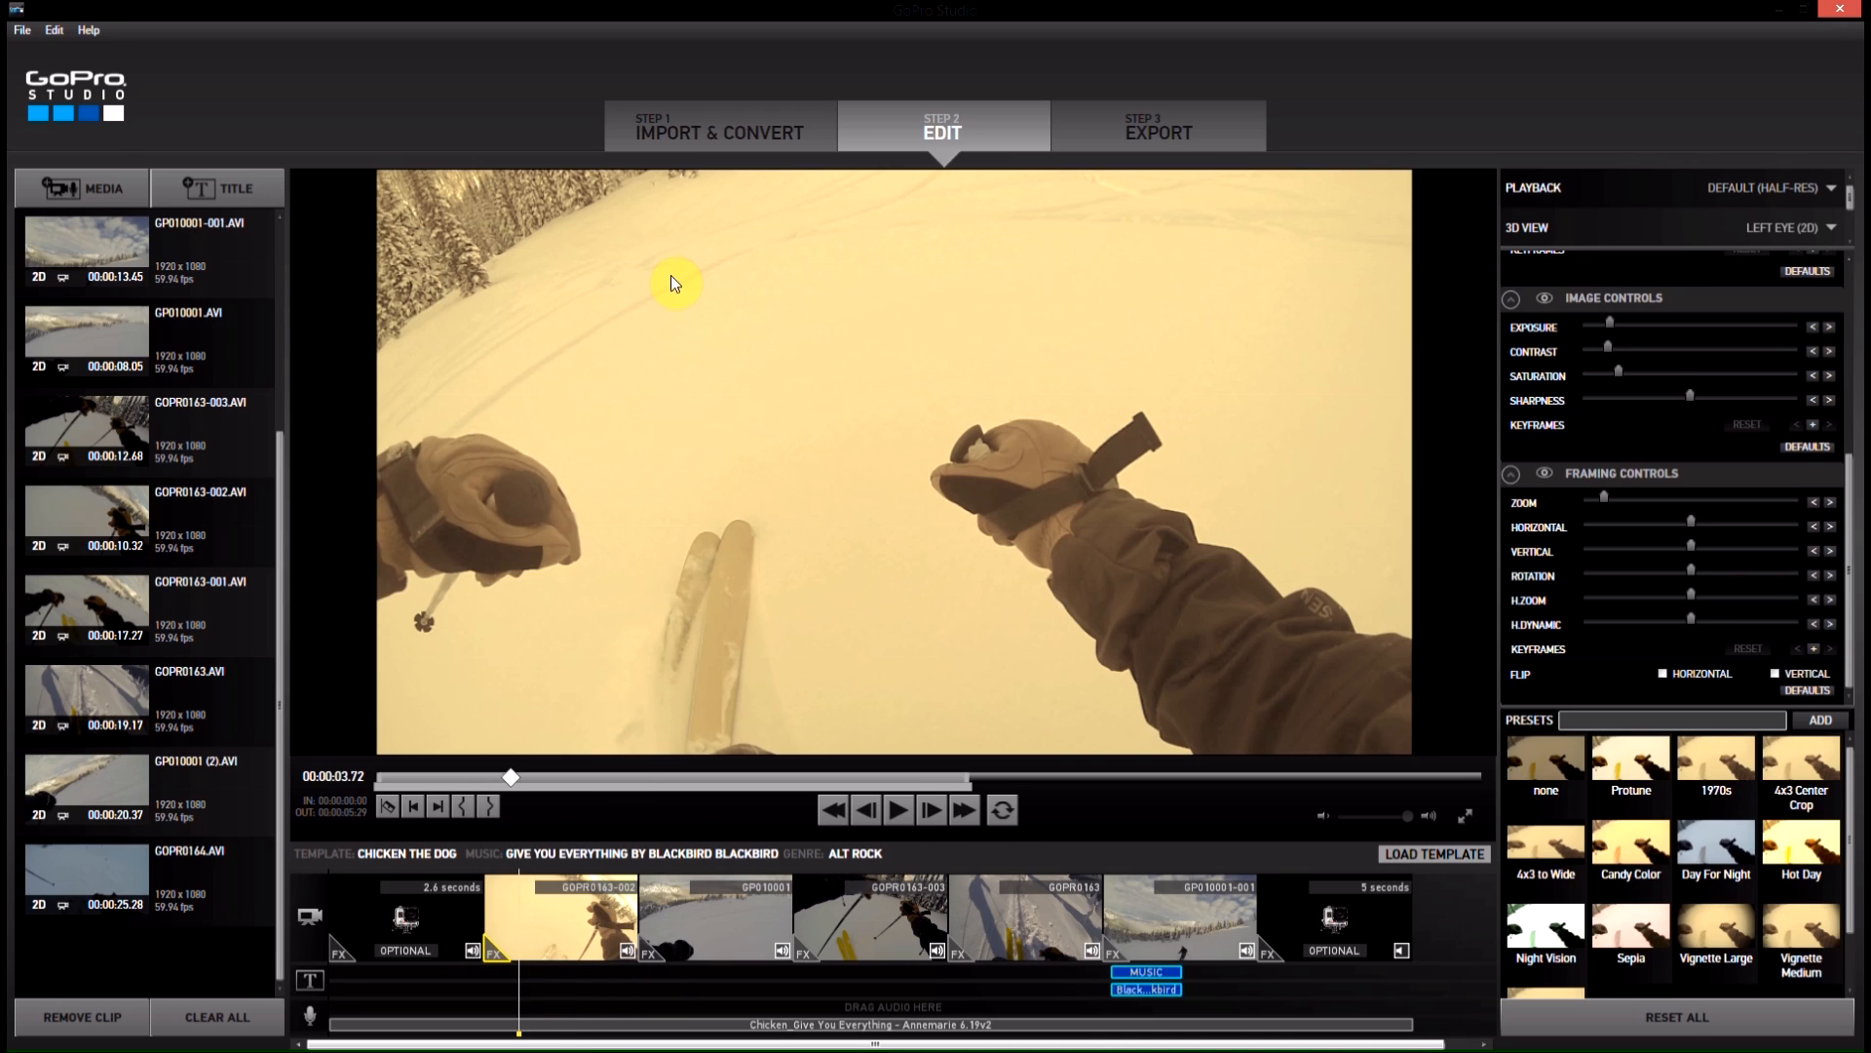
mouse_move(665, 955)
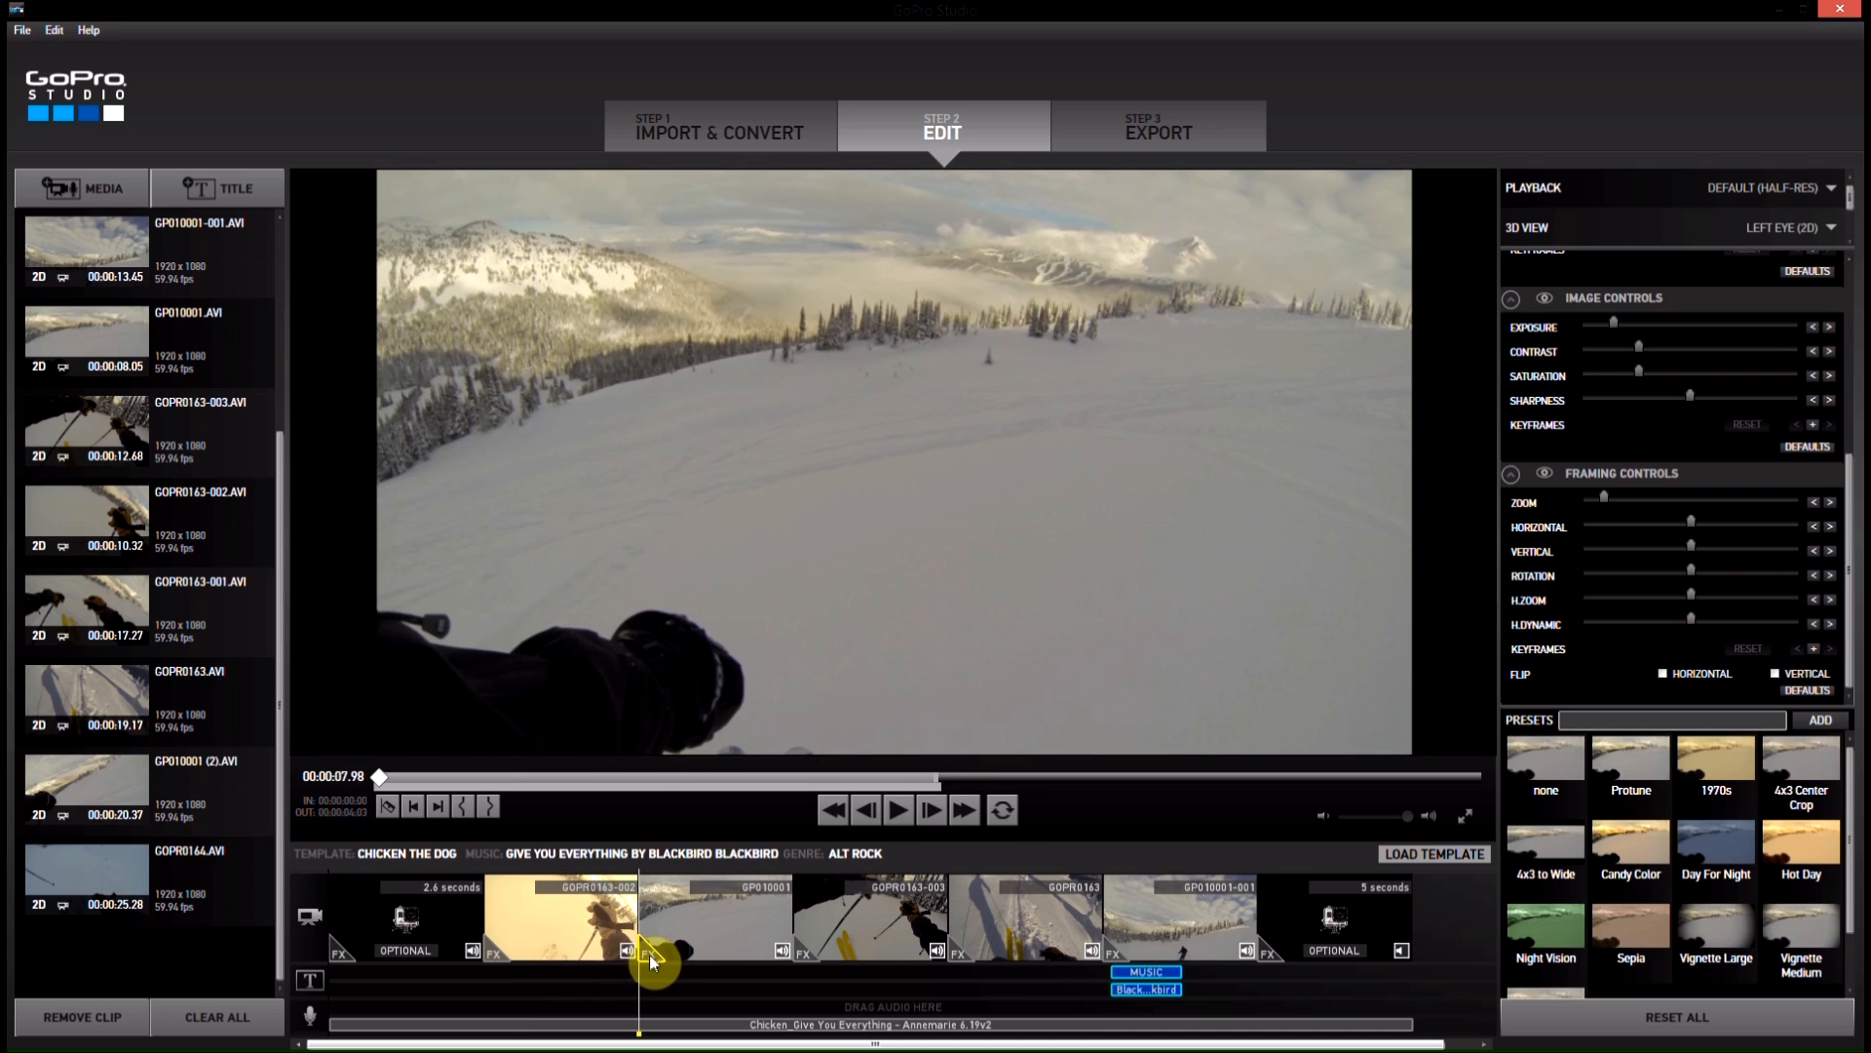
right_click(654, 961)
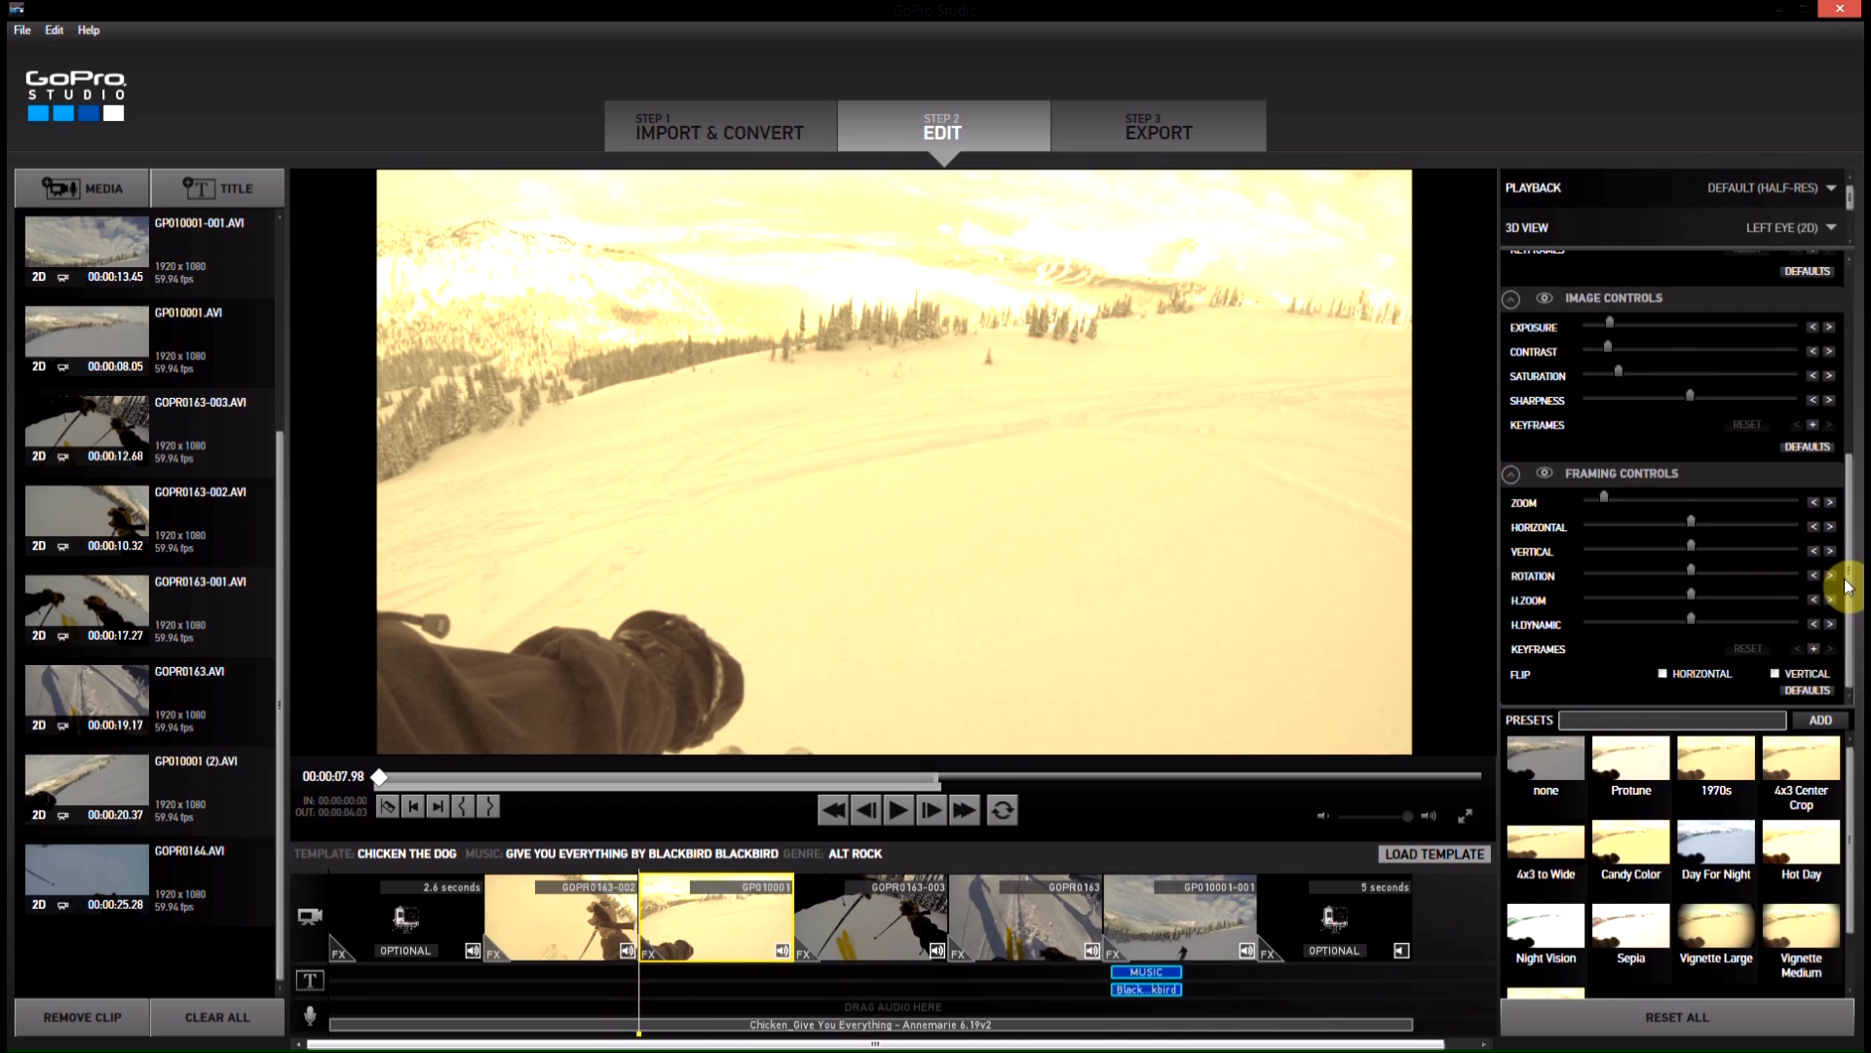
scroll(up, 3)
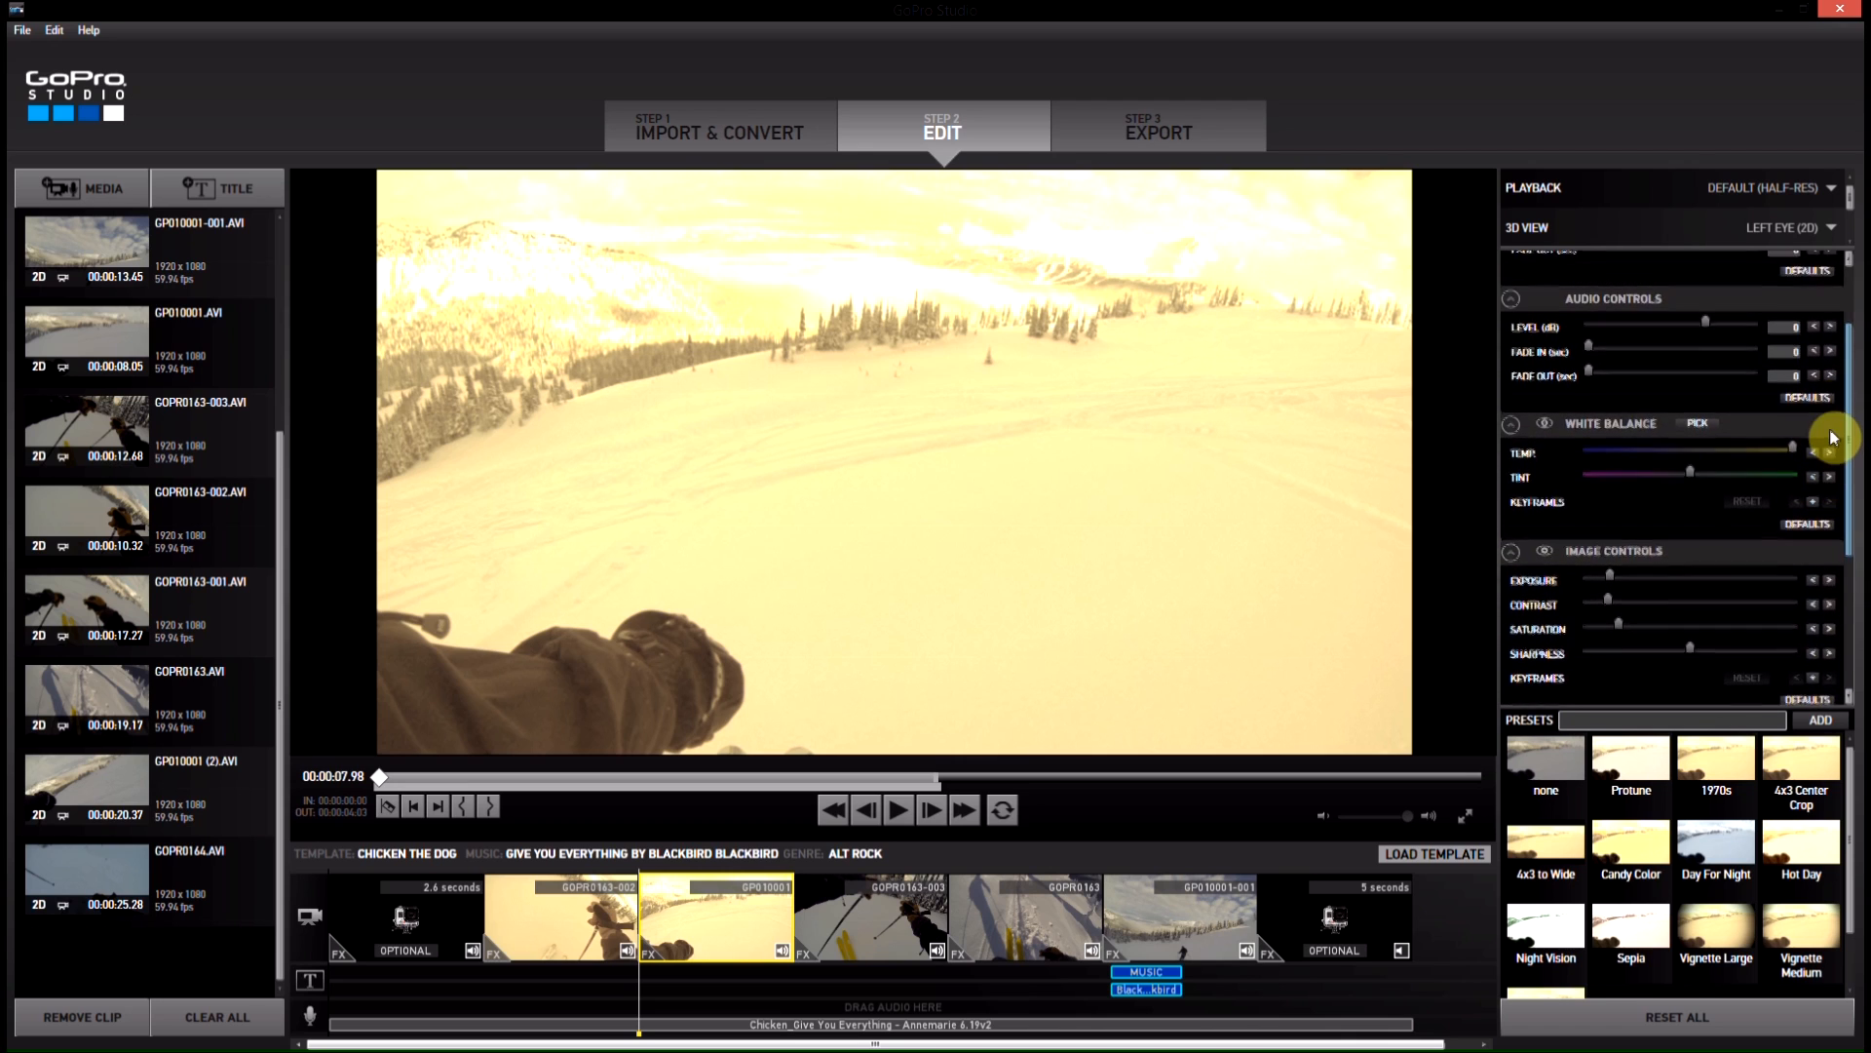
scroll(down, 3)
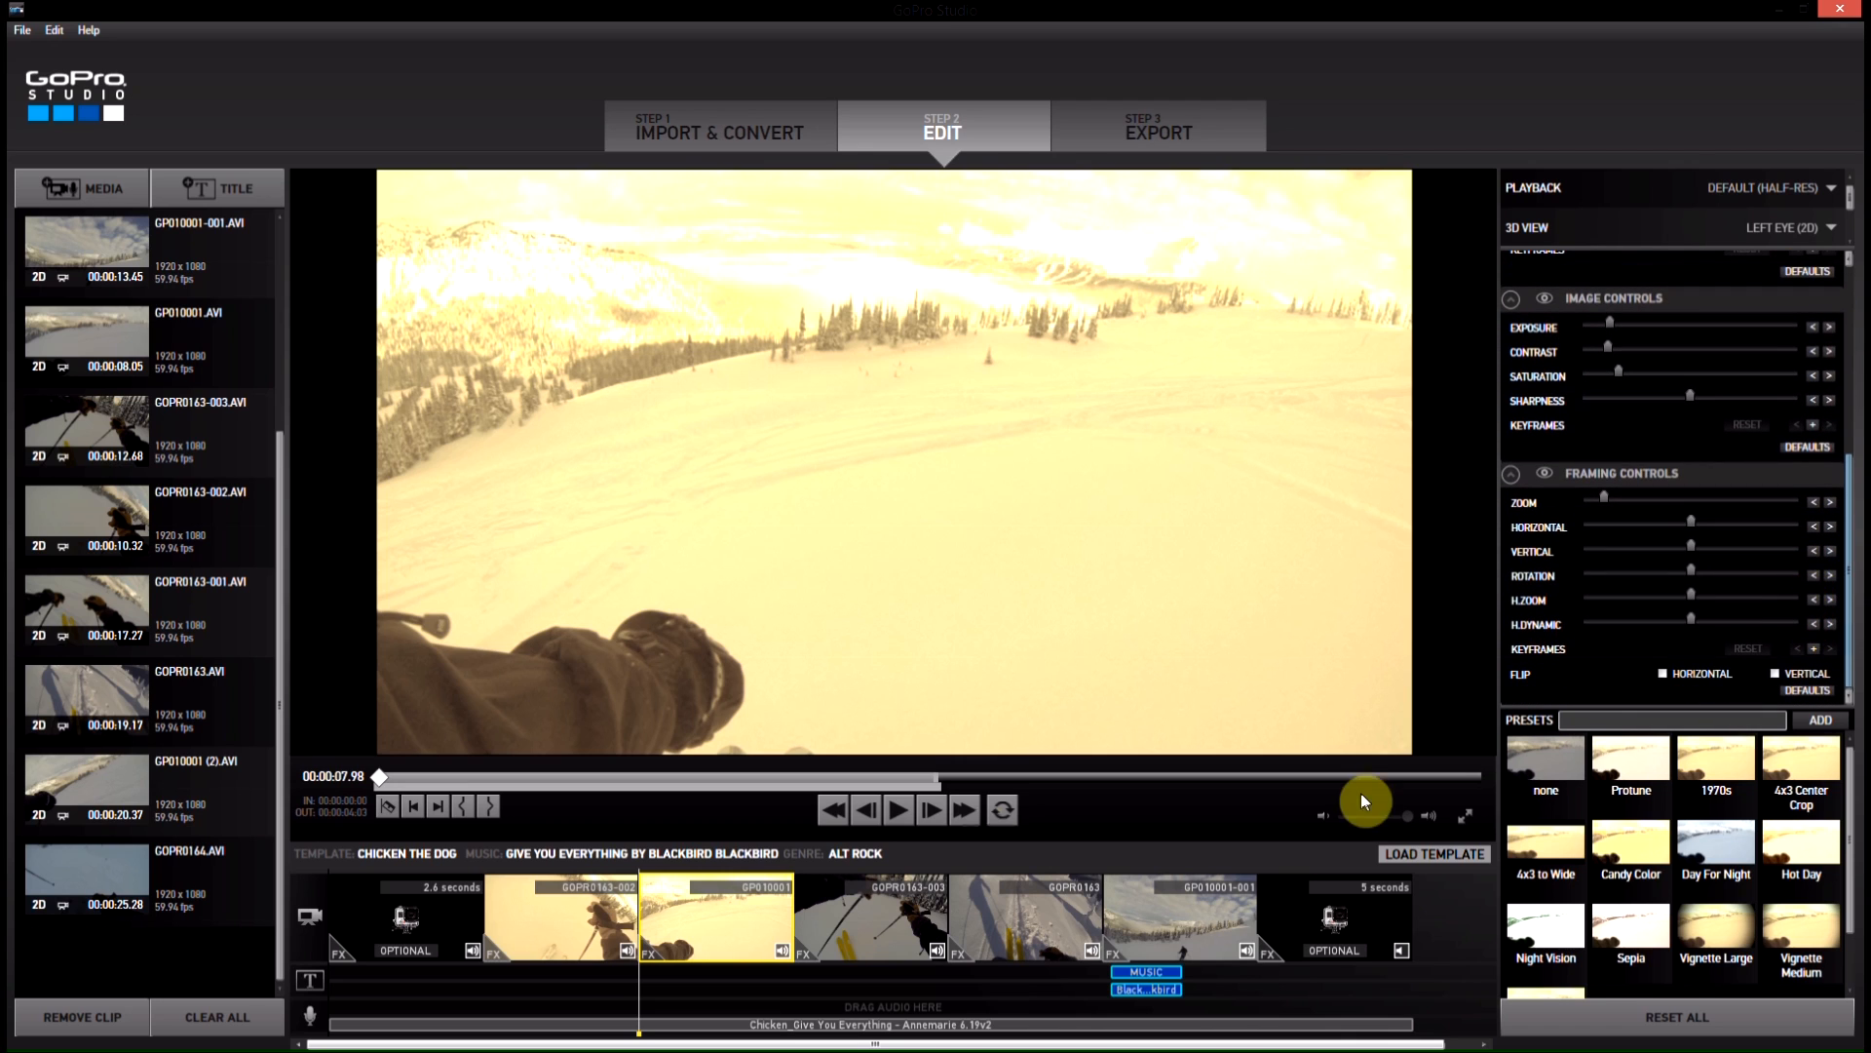
mouse_move(818, 961)
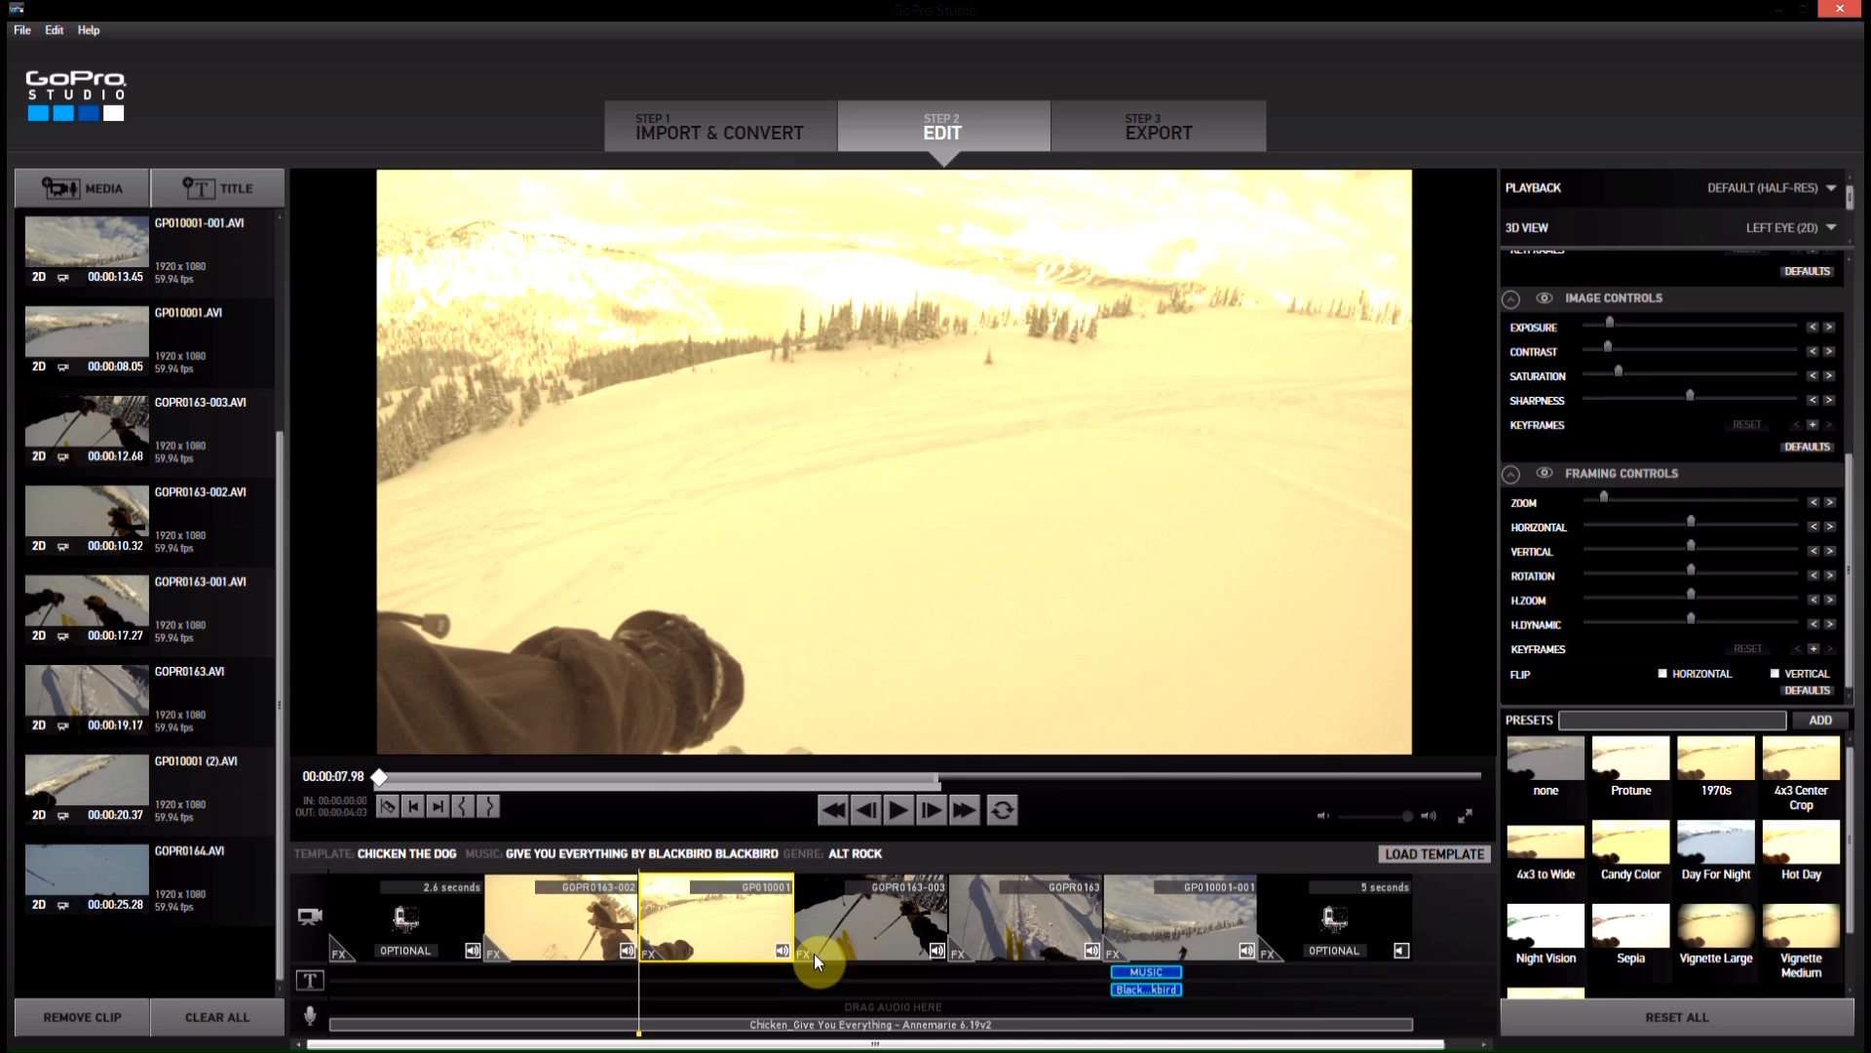
Step: Paste the copied 1970s look onto the GP010001-001 clip
right_click(871, 919)
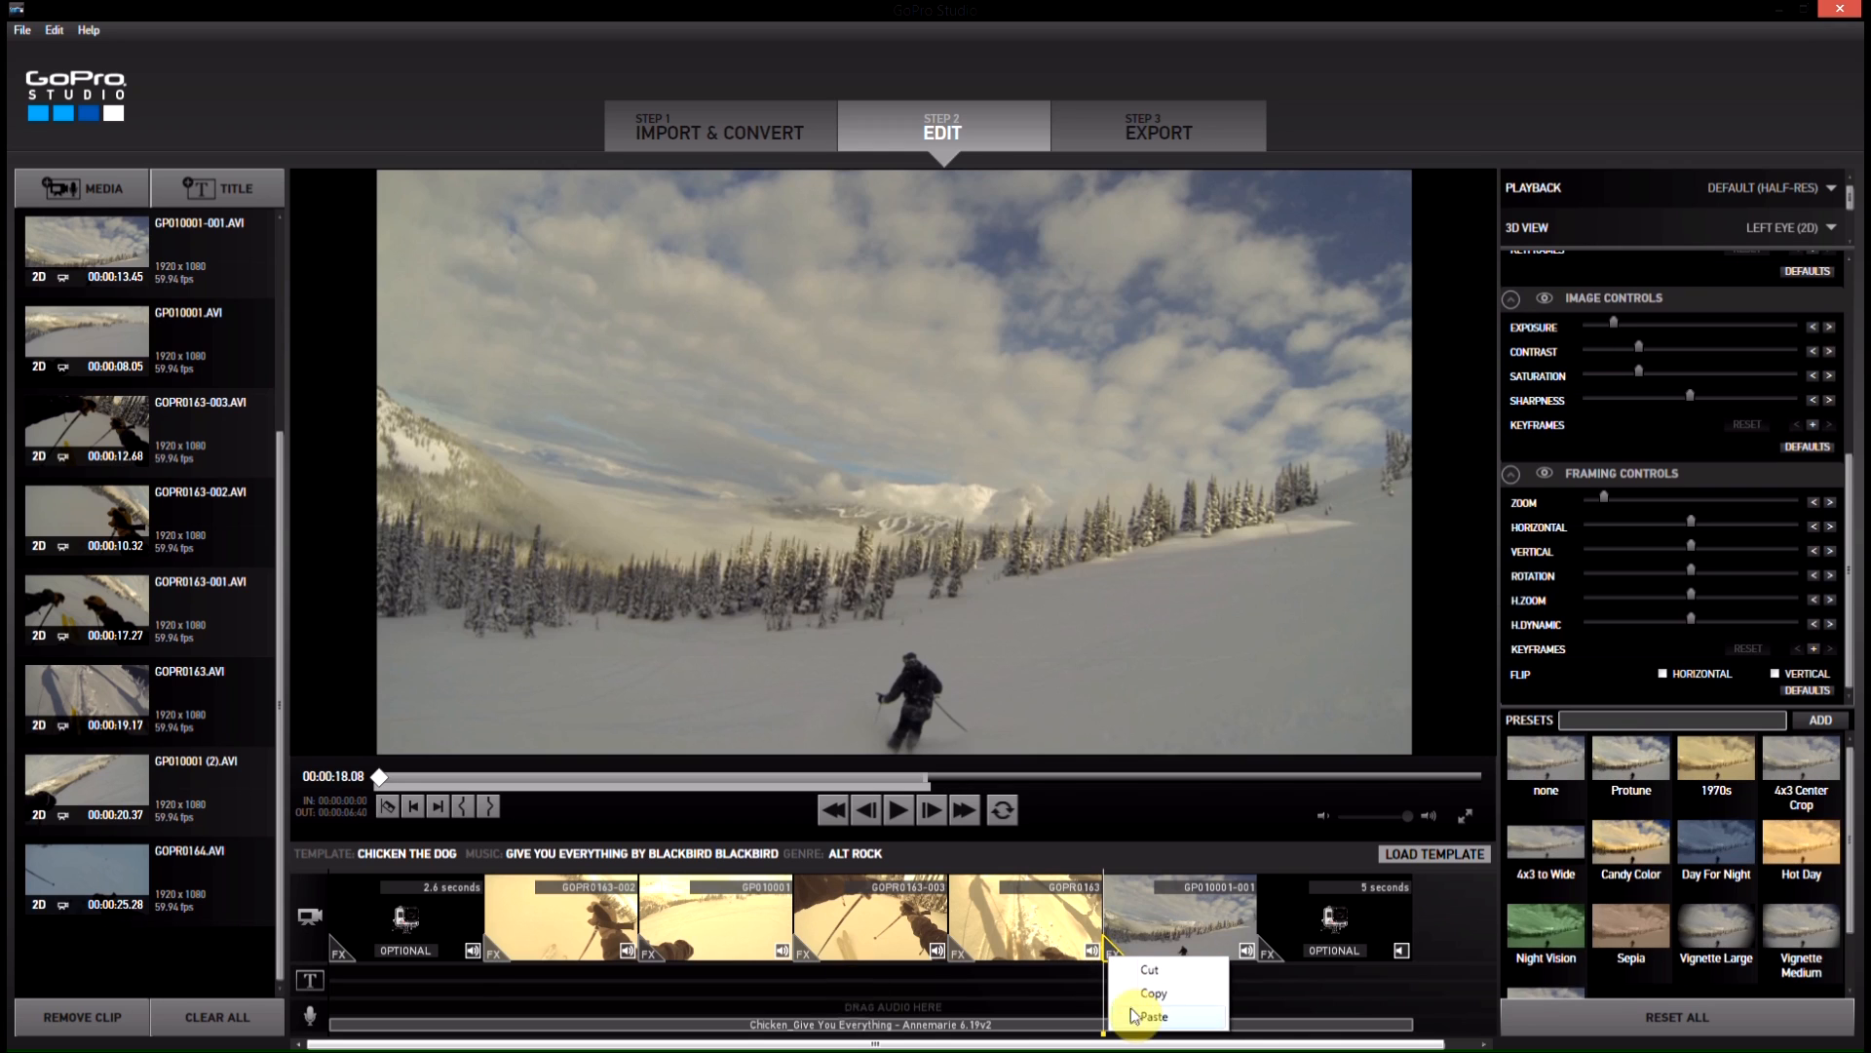
click(1150, 1016)
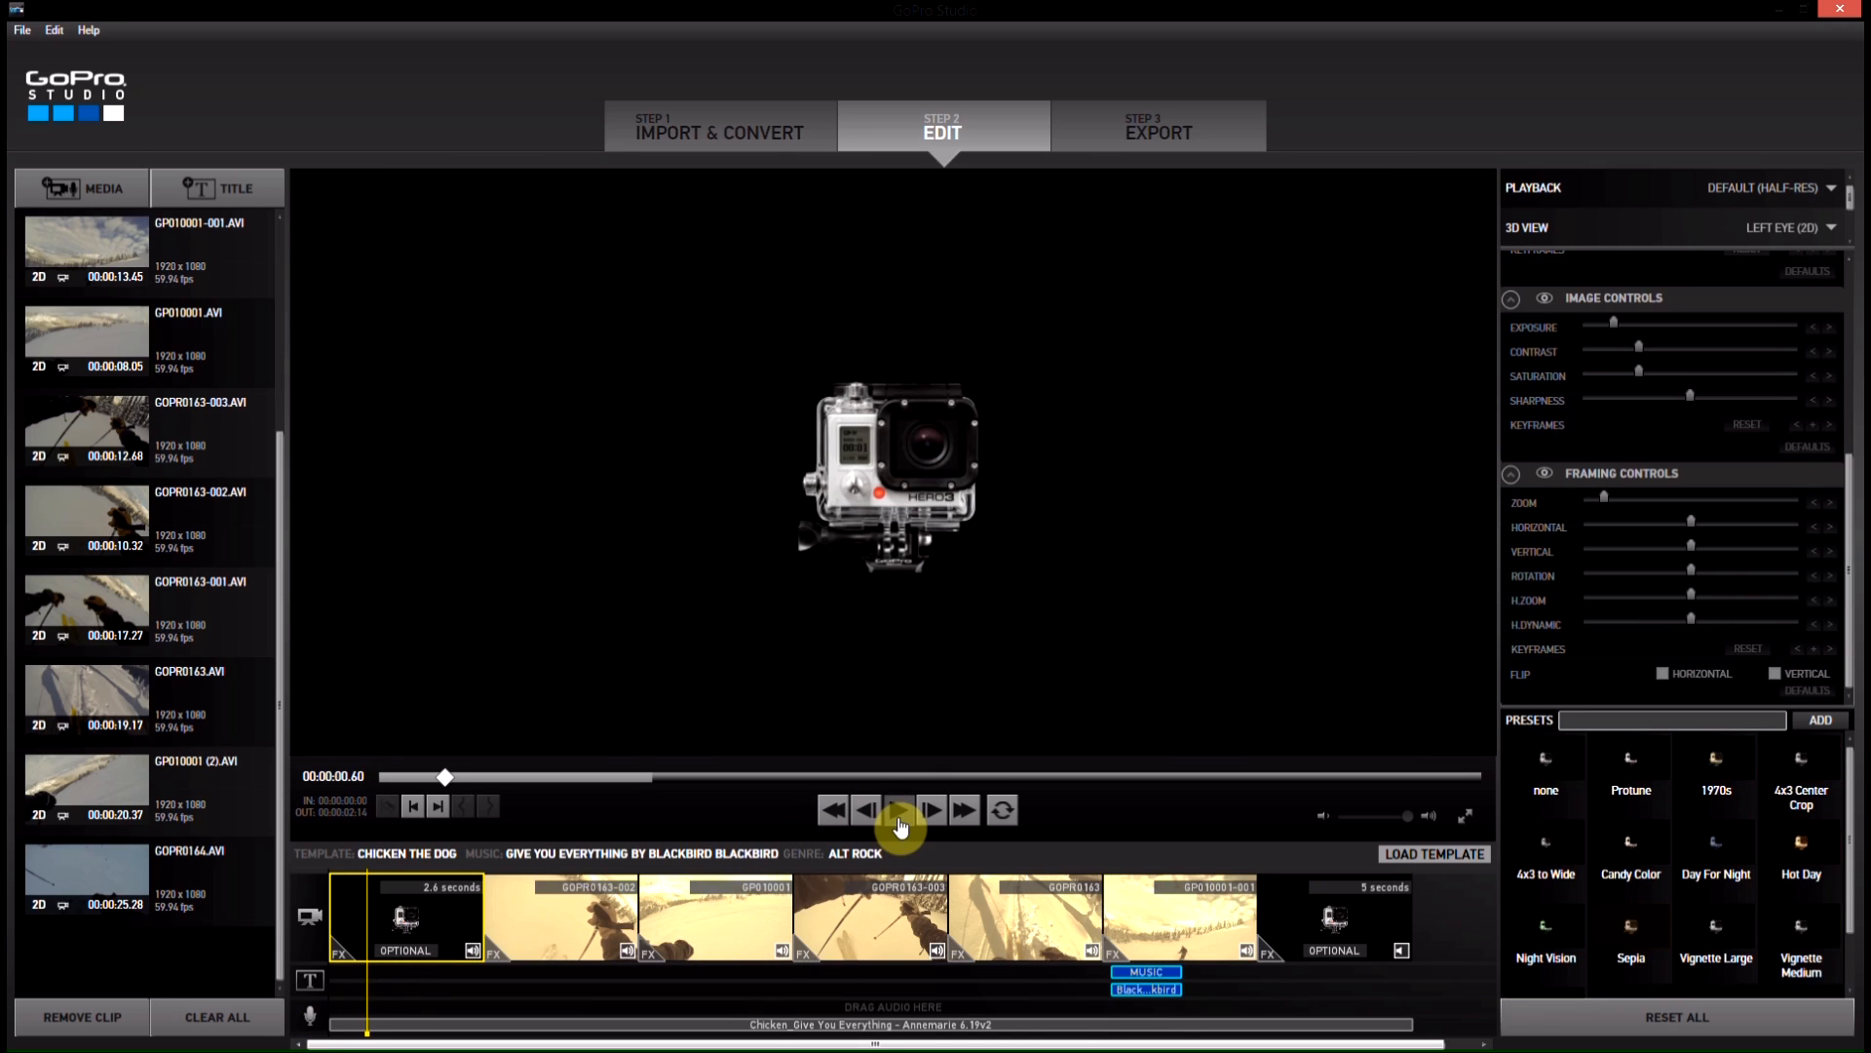
Step: Play the edit through its cuts and pause partway into the GP010001 clip
click(898, 809)
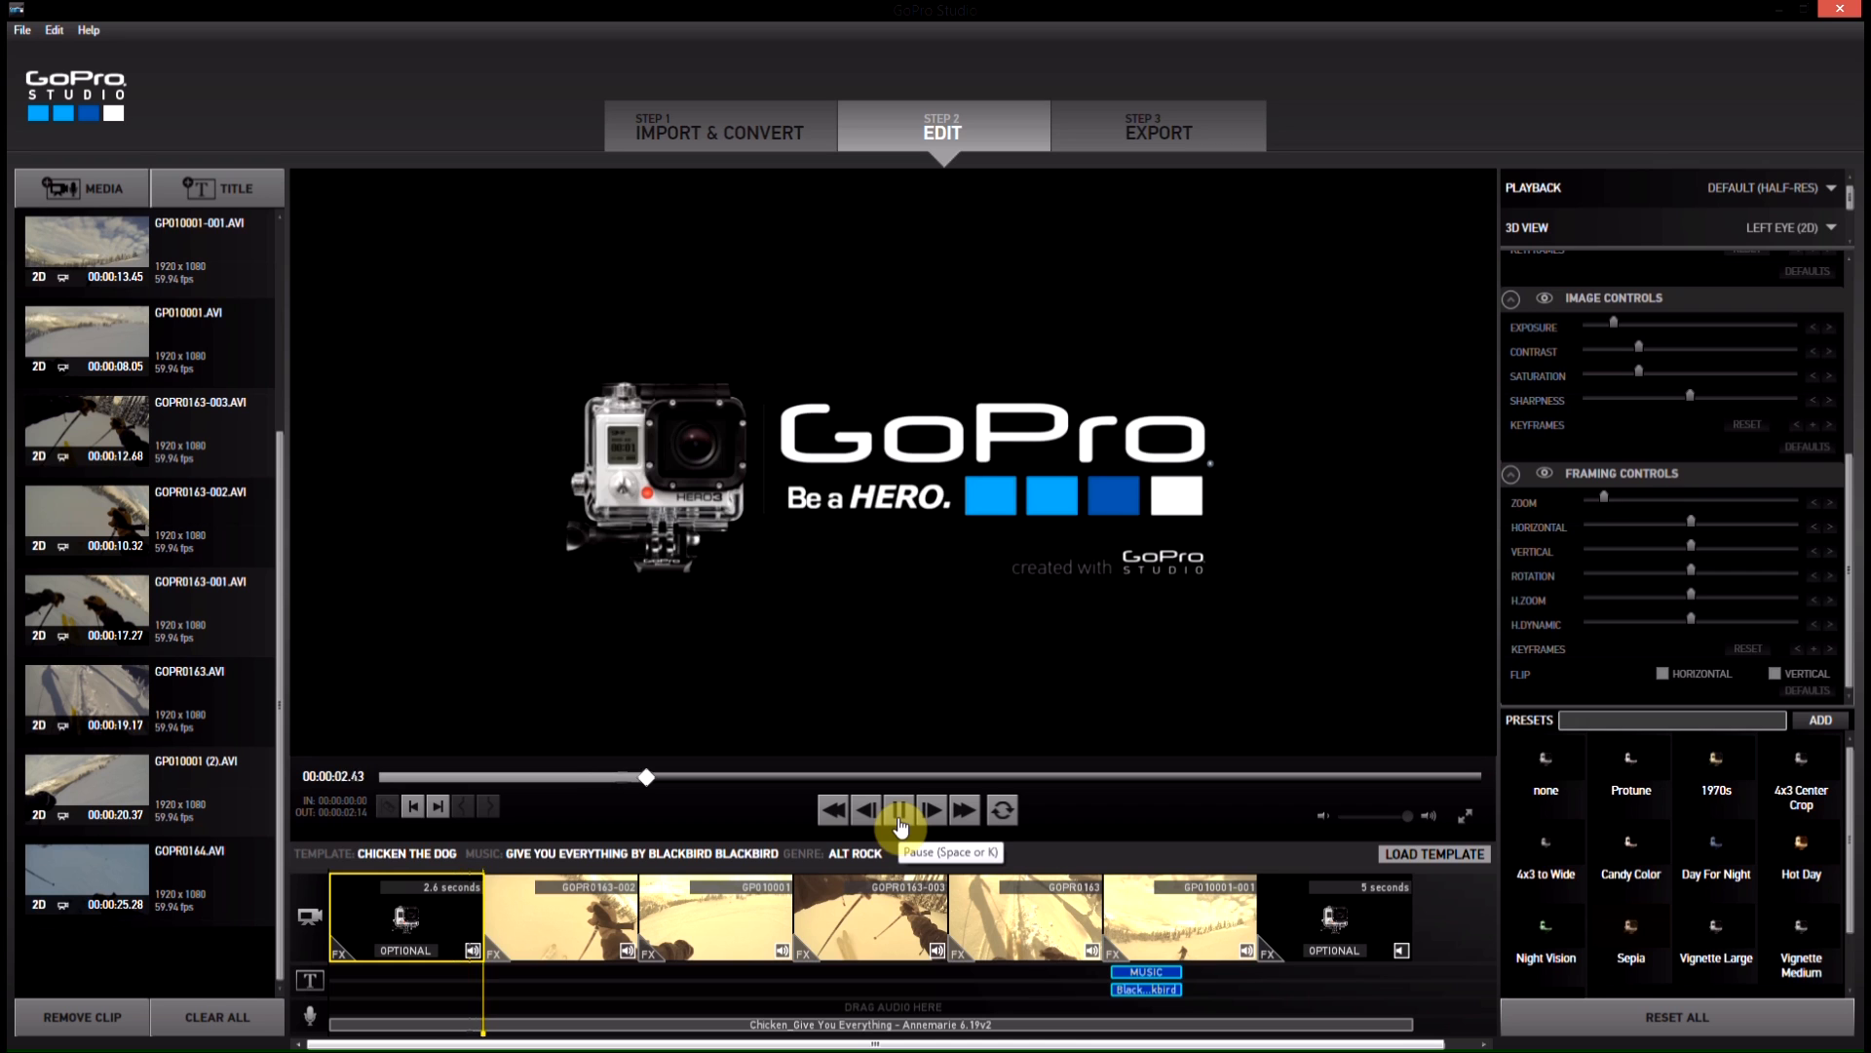
click(934, 809)
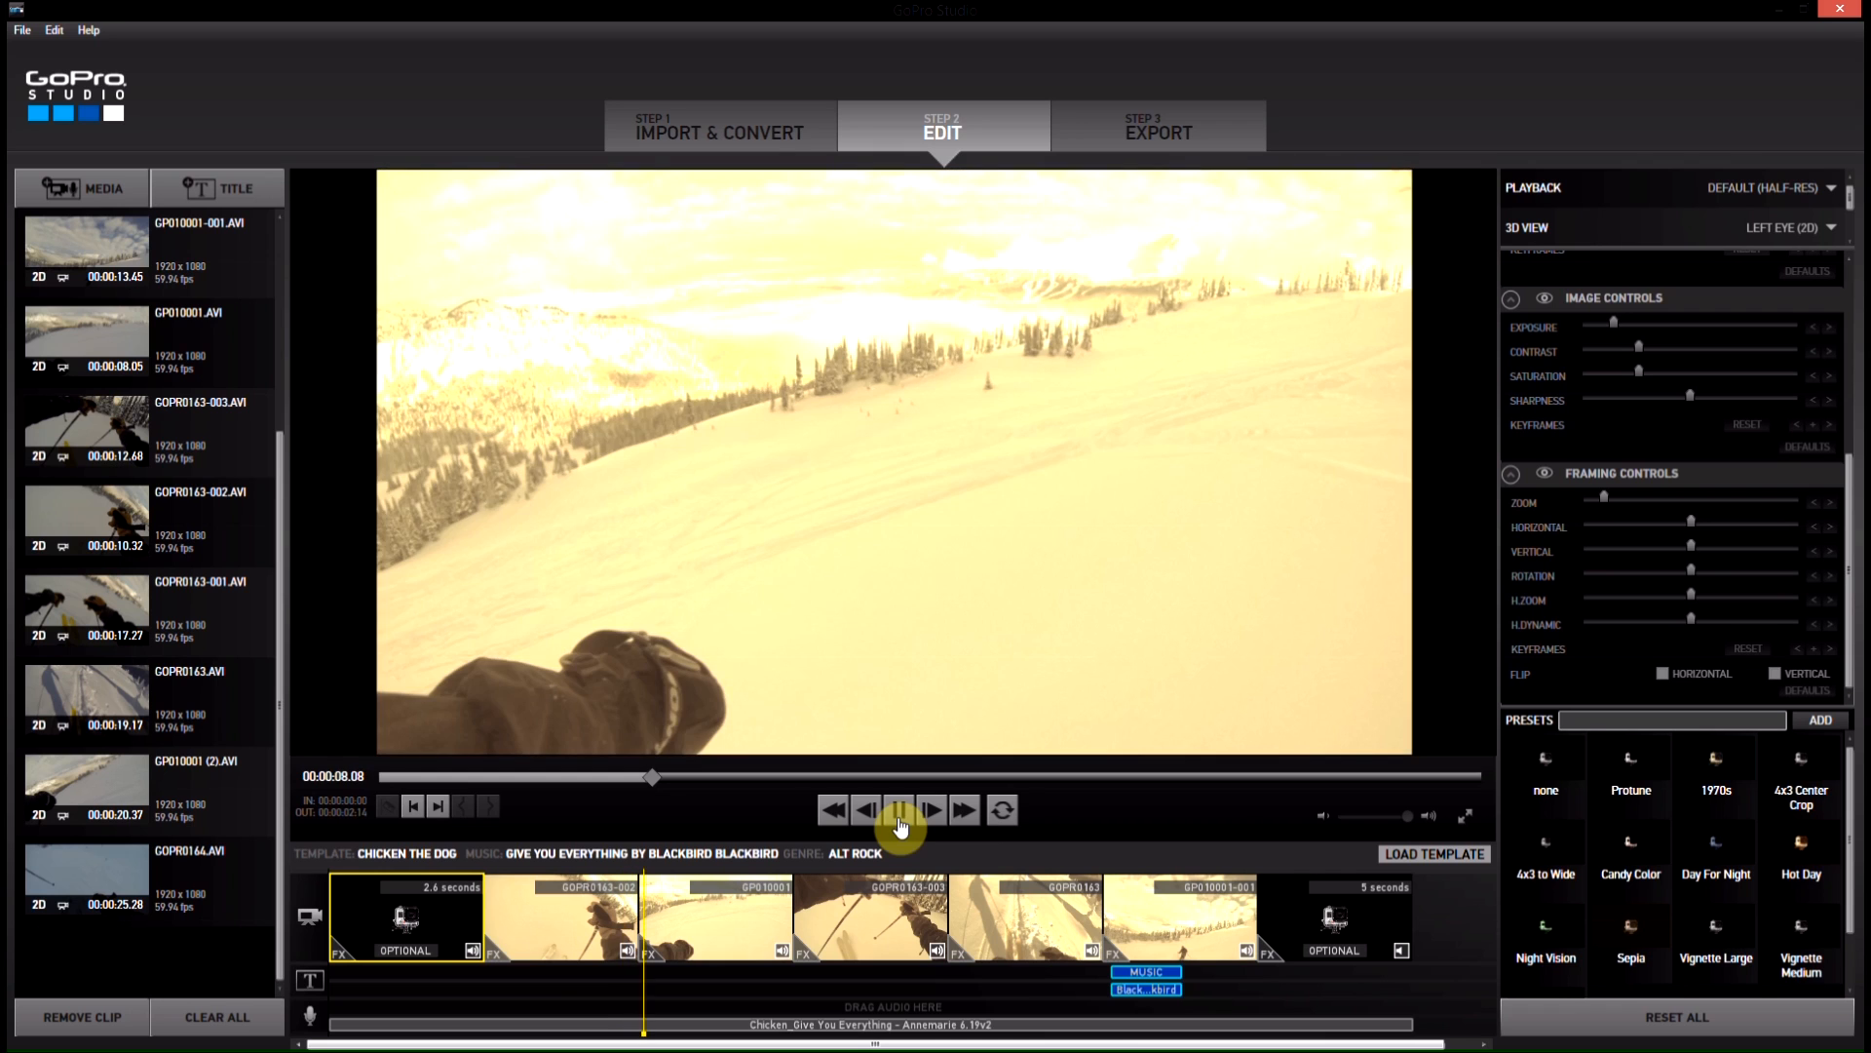
click(898, 809)
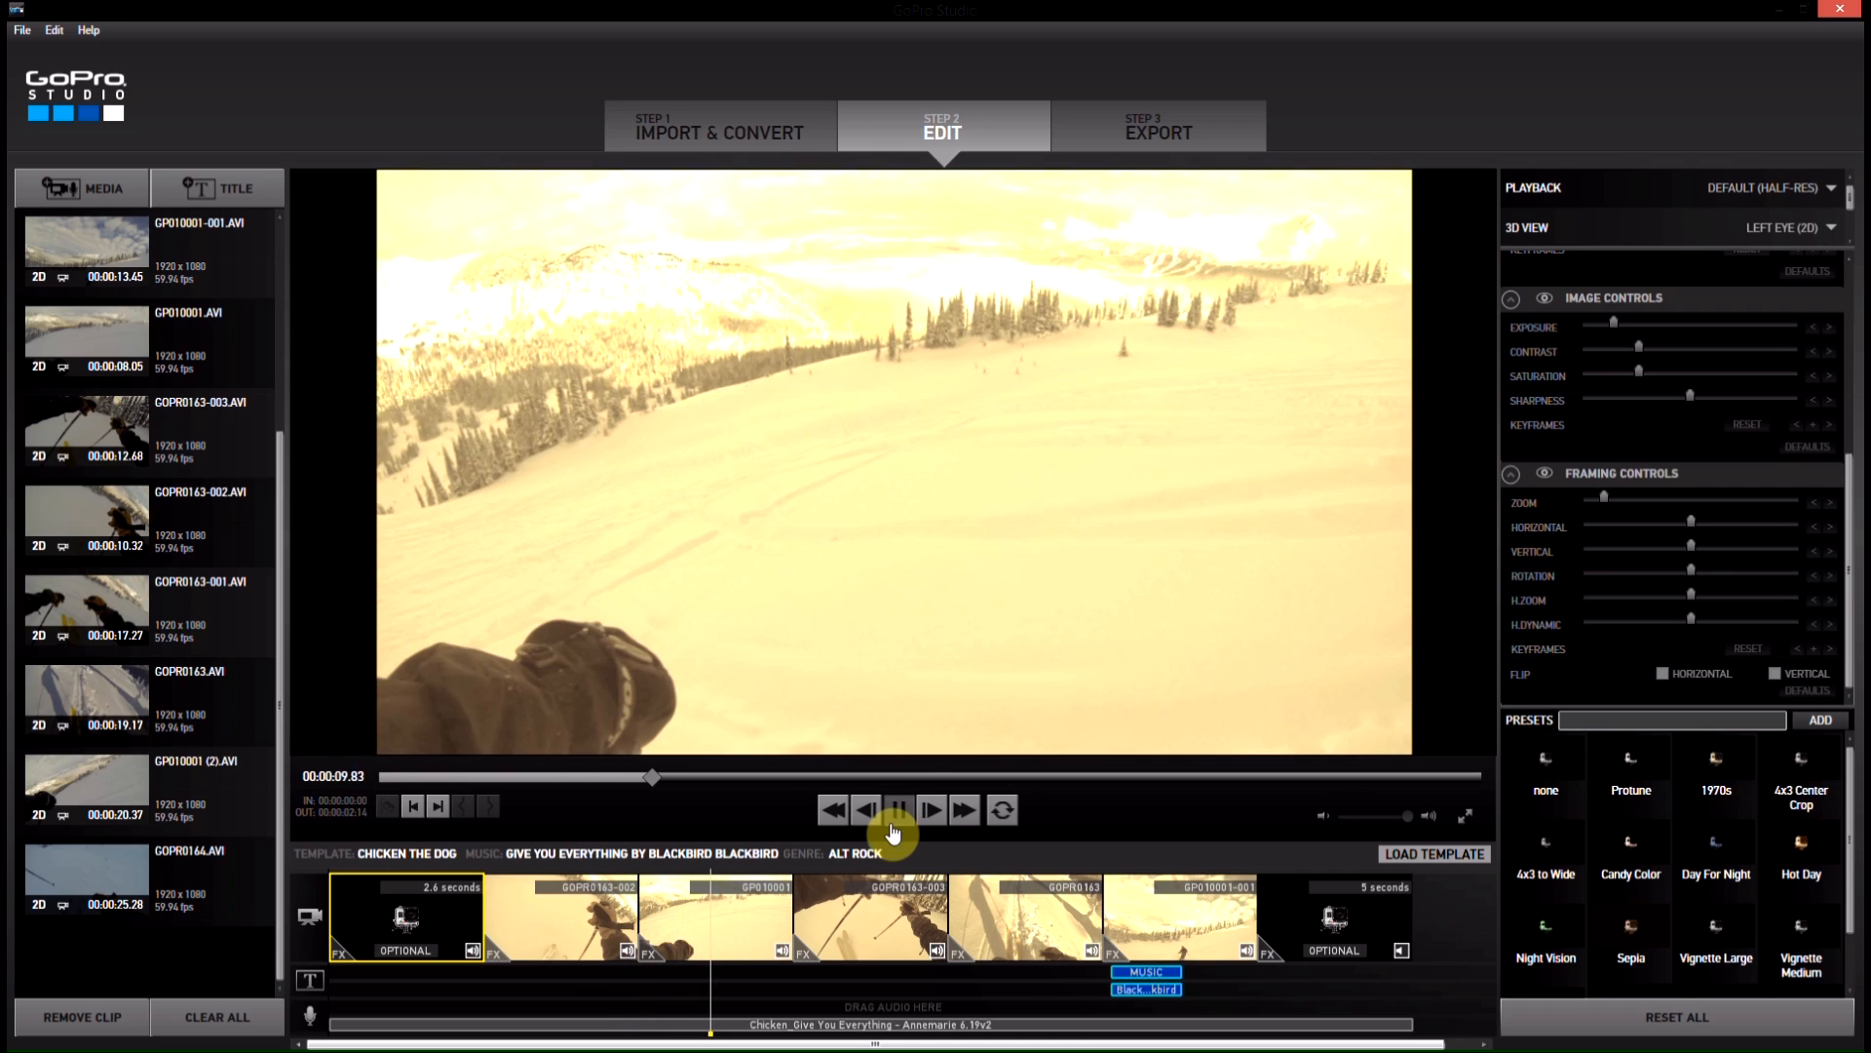
click(897, 809)
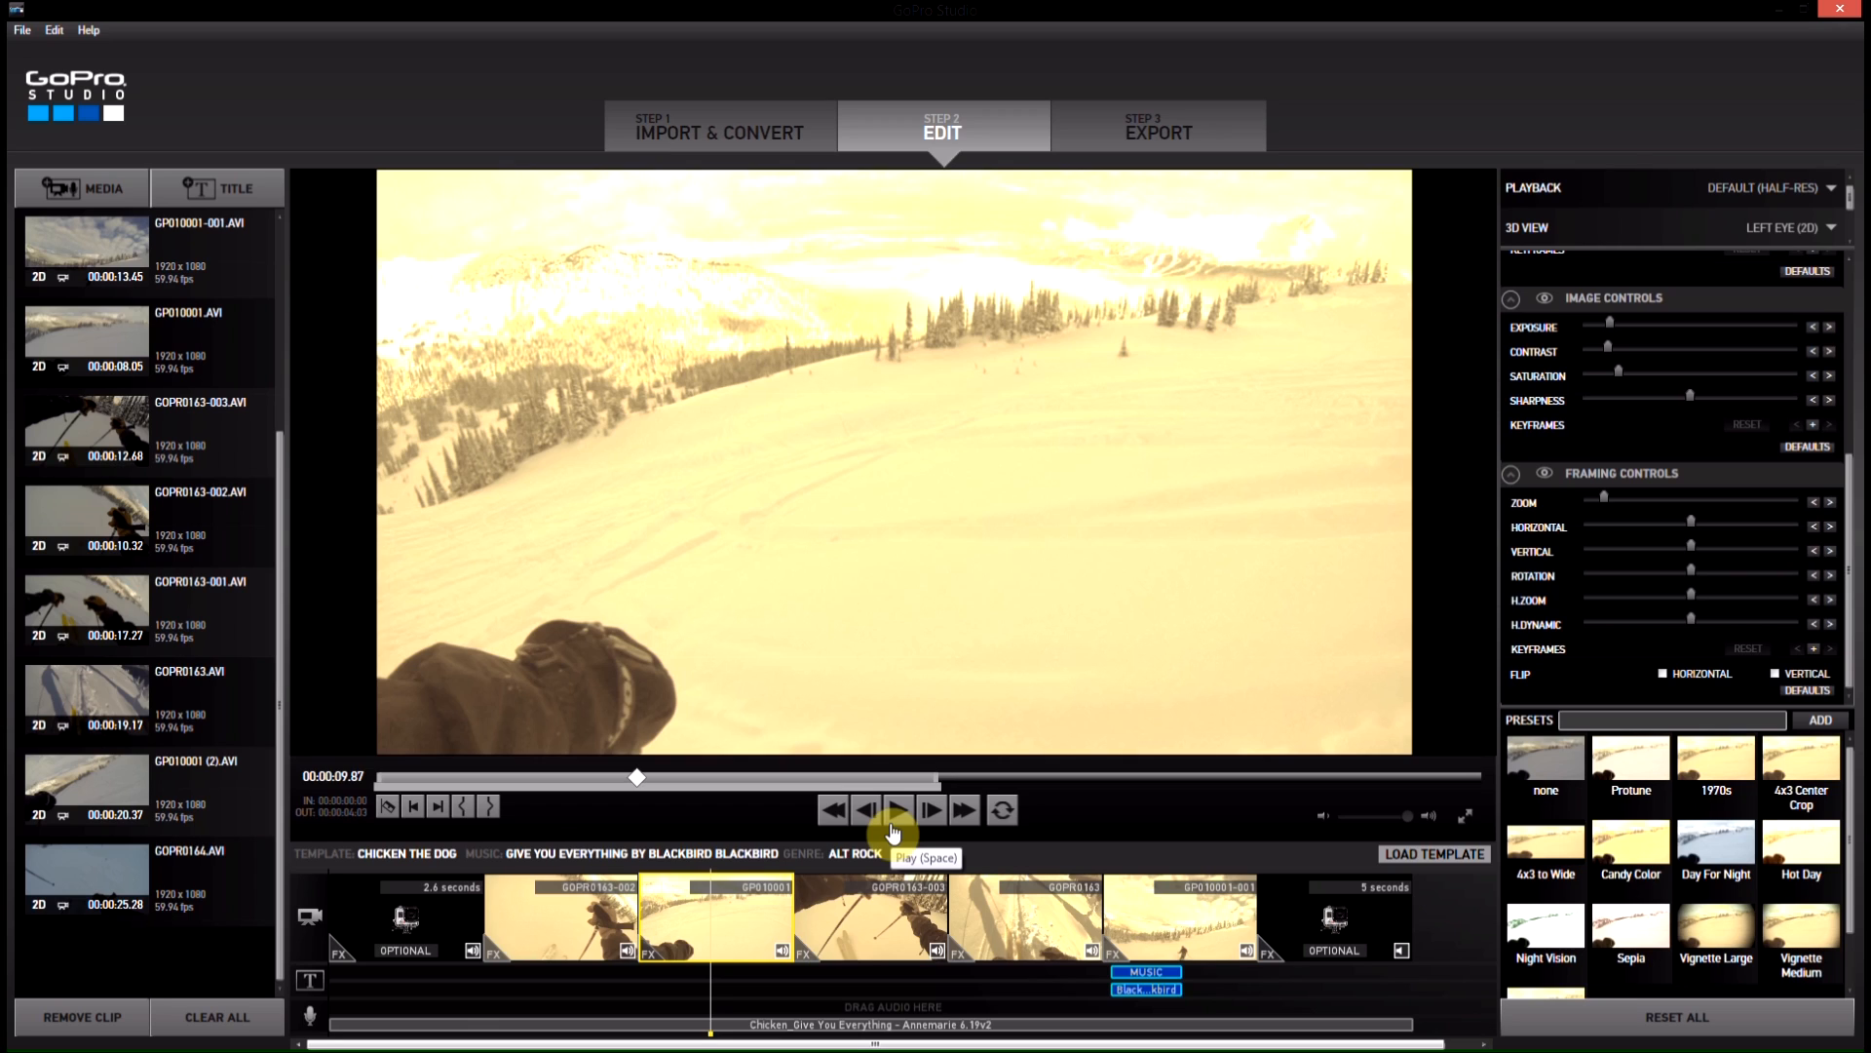
mouse_move(894, 831)
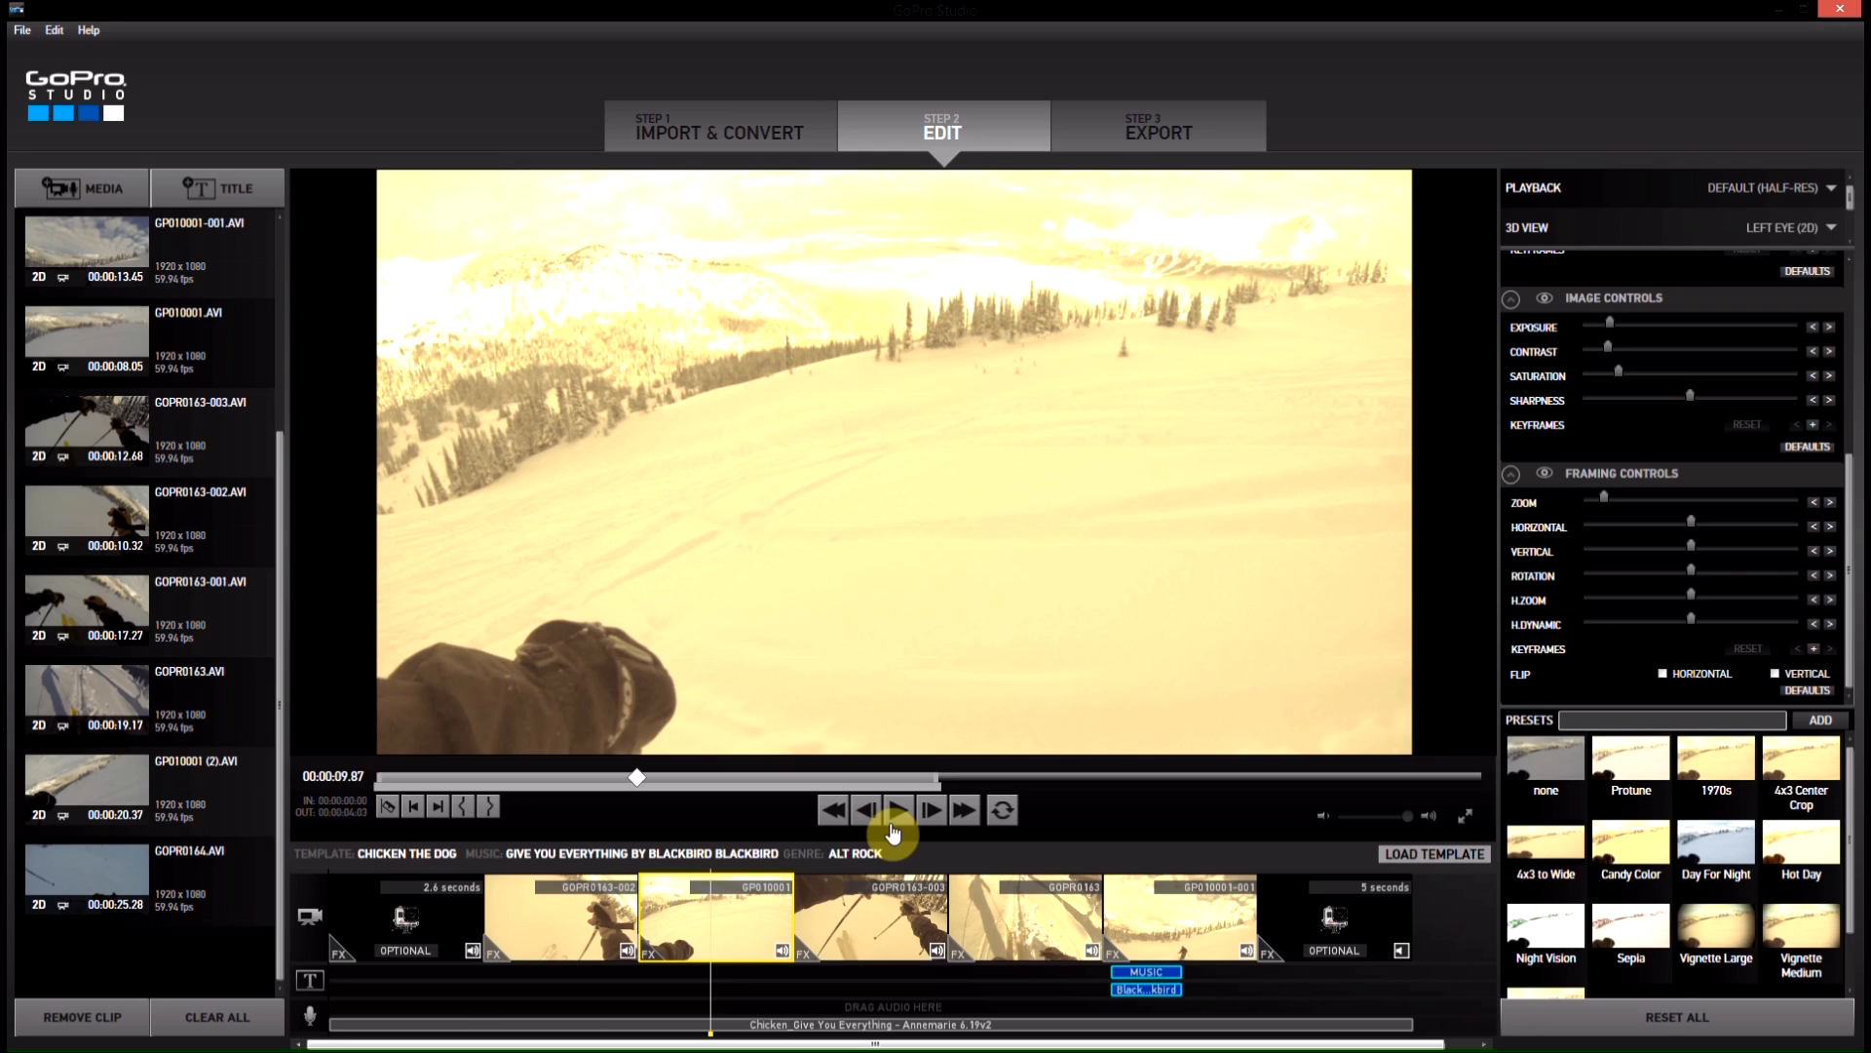
mouse_move(615, 979)
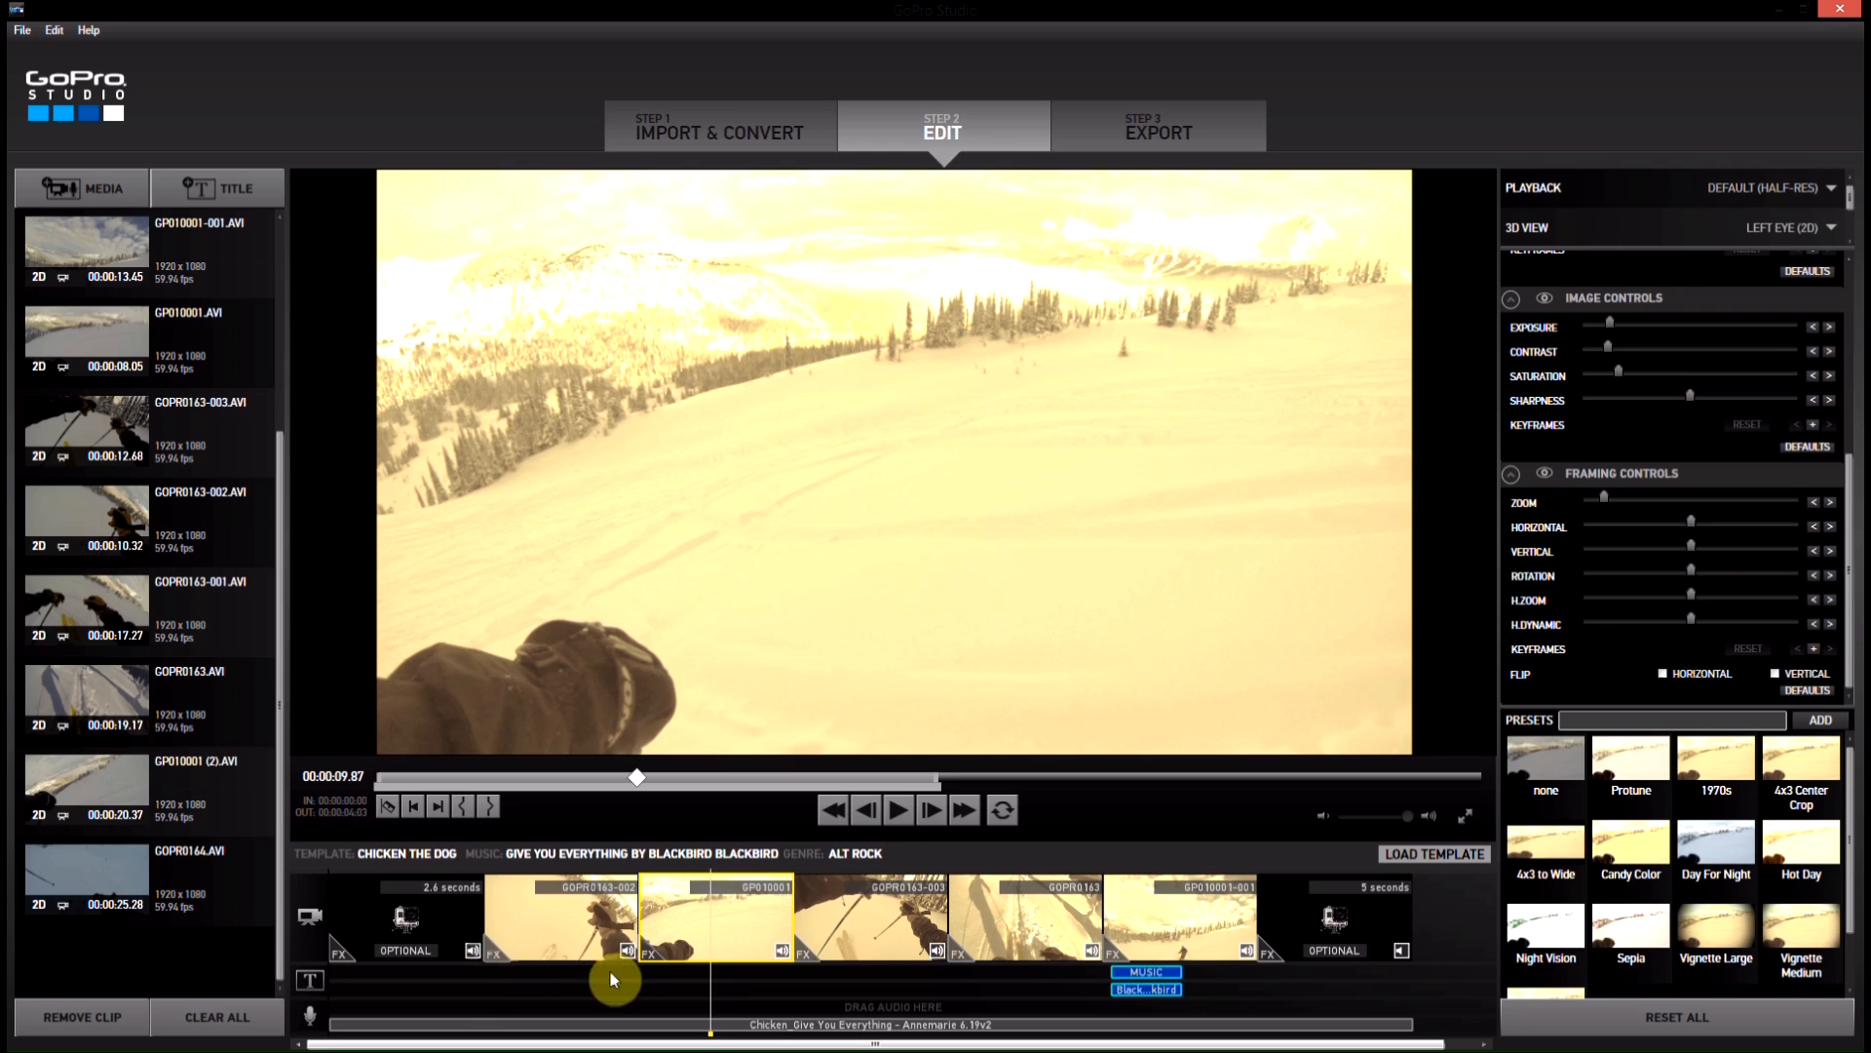
mouse_move(606, 229)
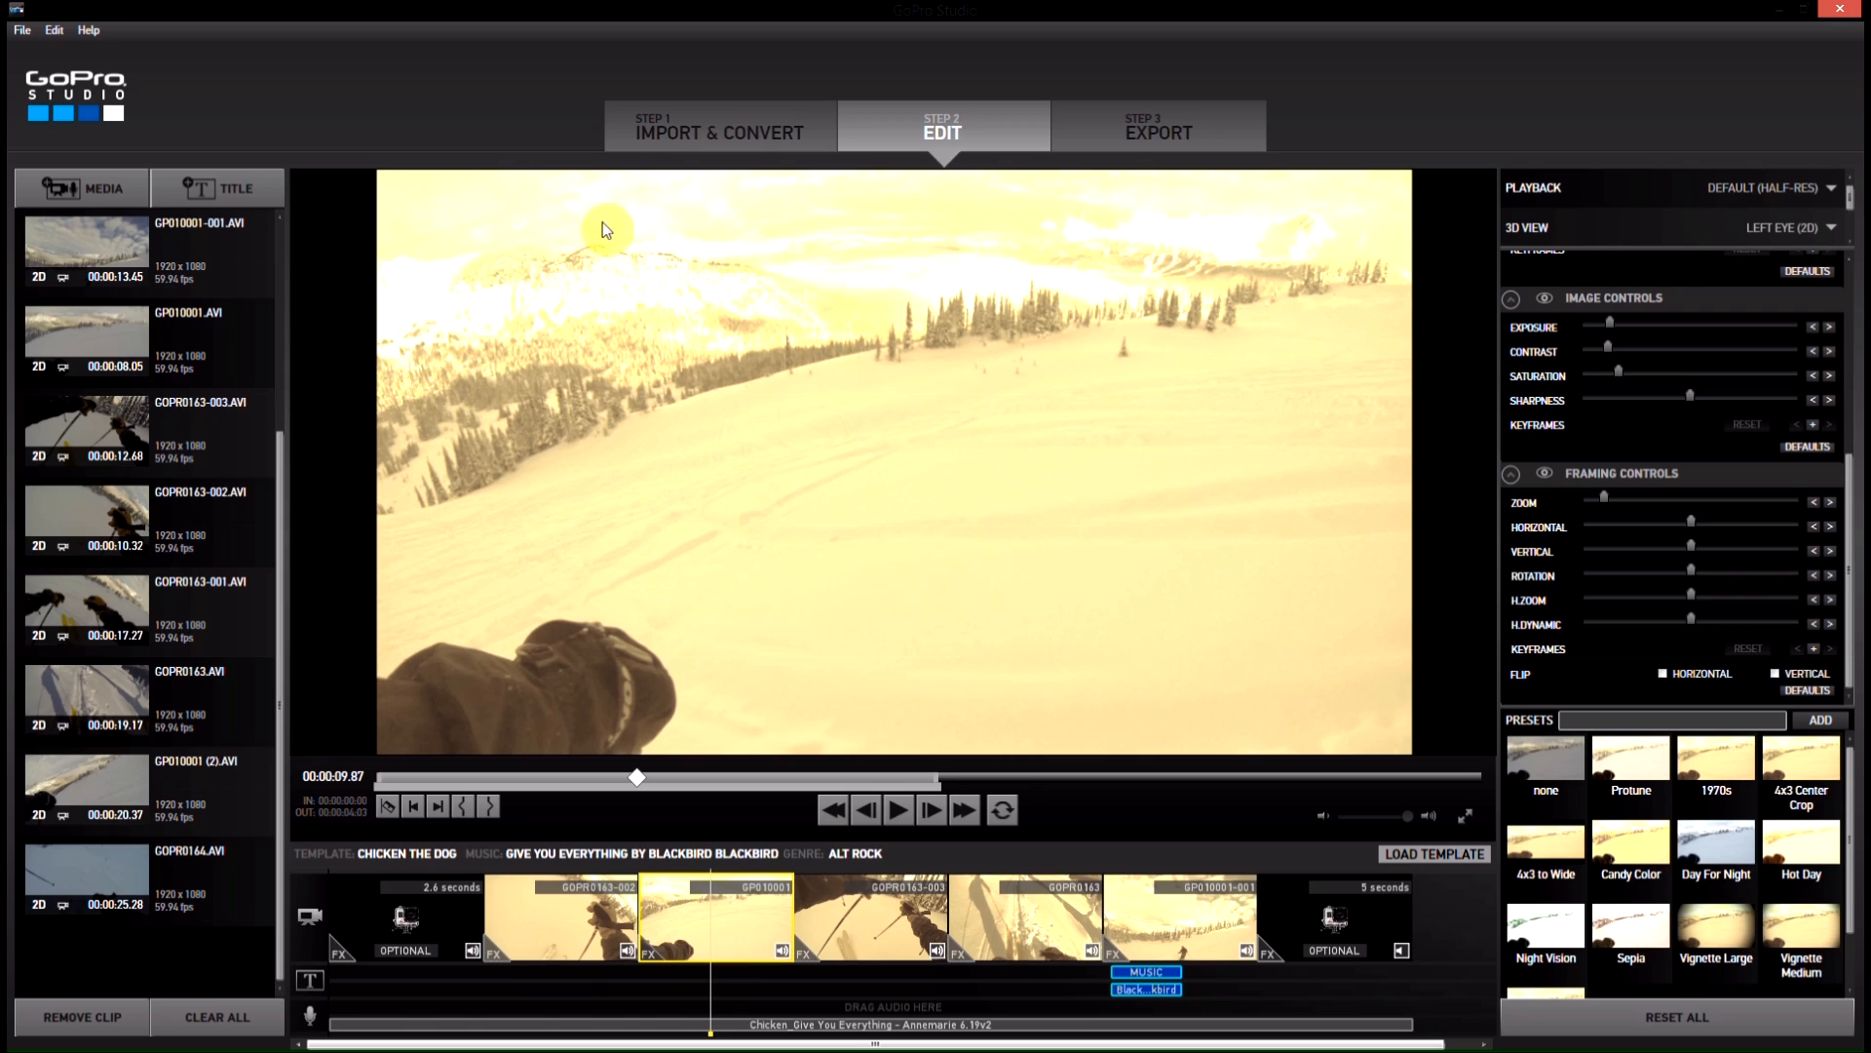
mouse_move(963, 249)
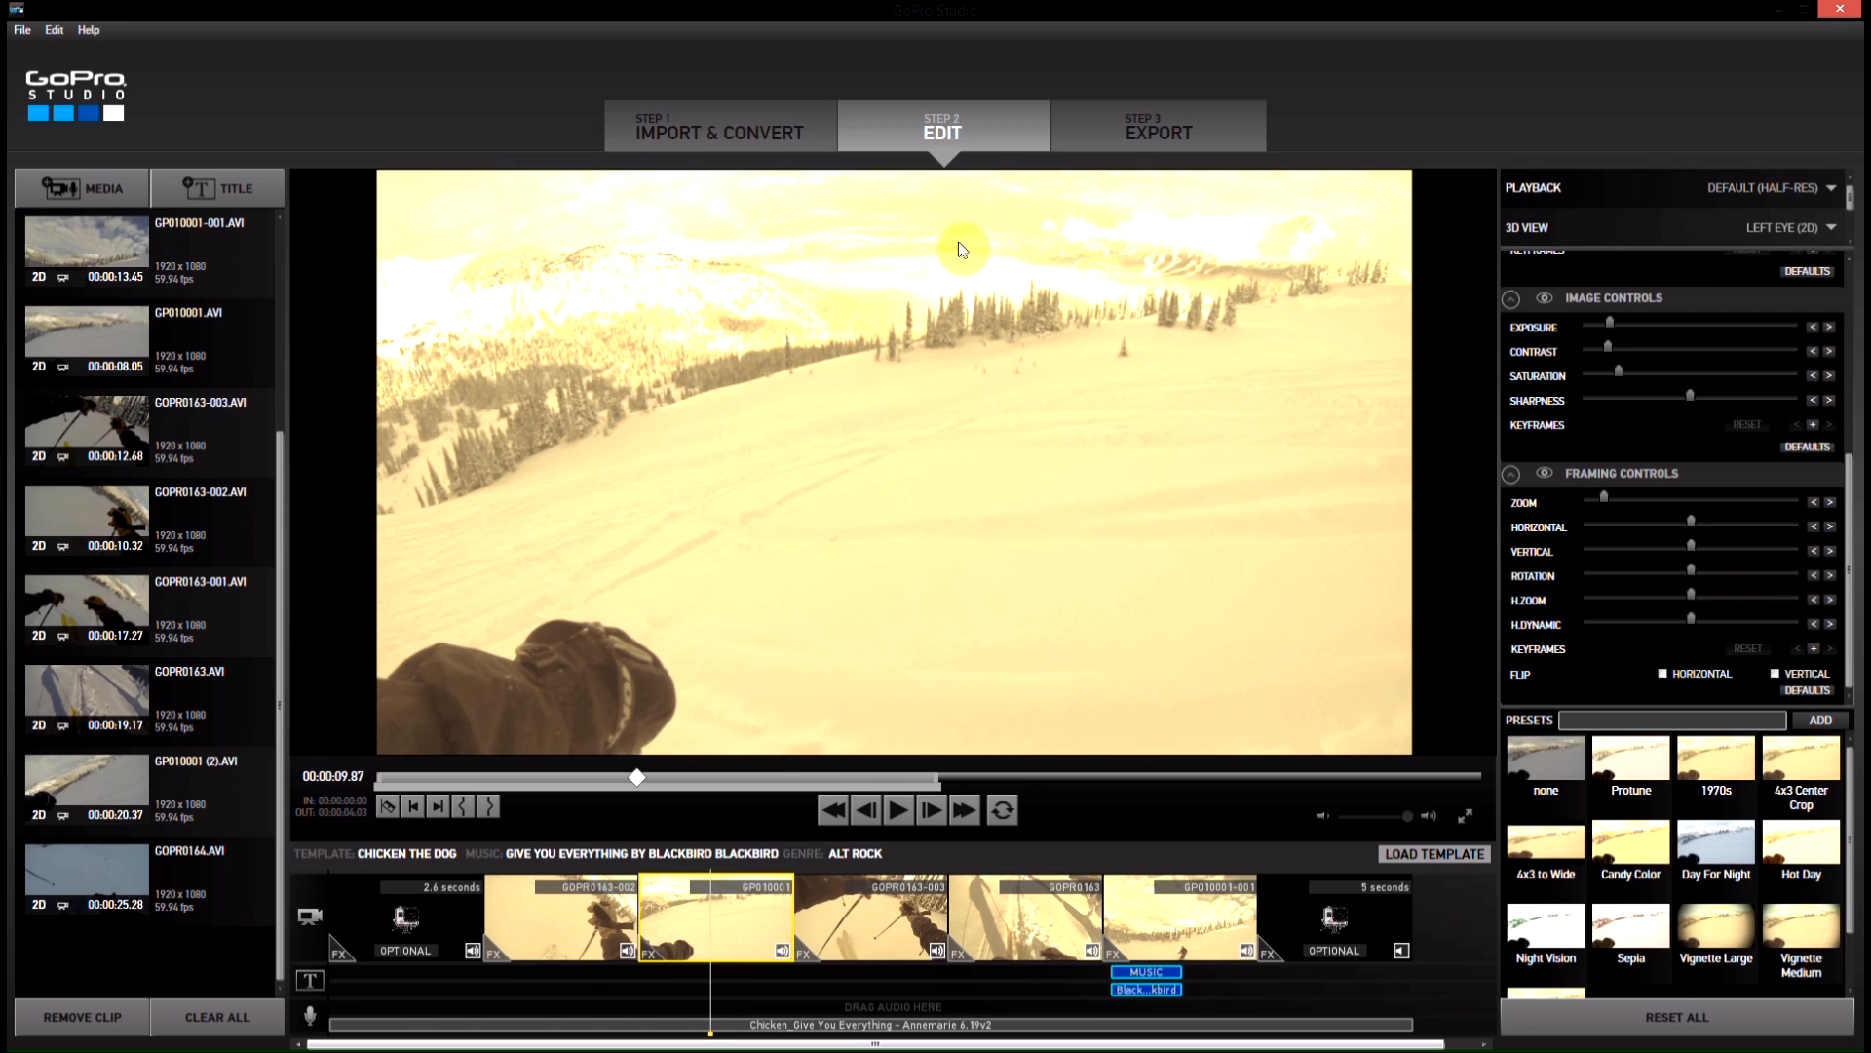
mouse_move(615, 324)
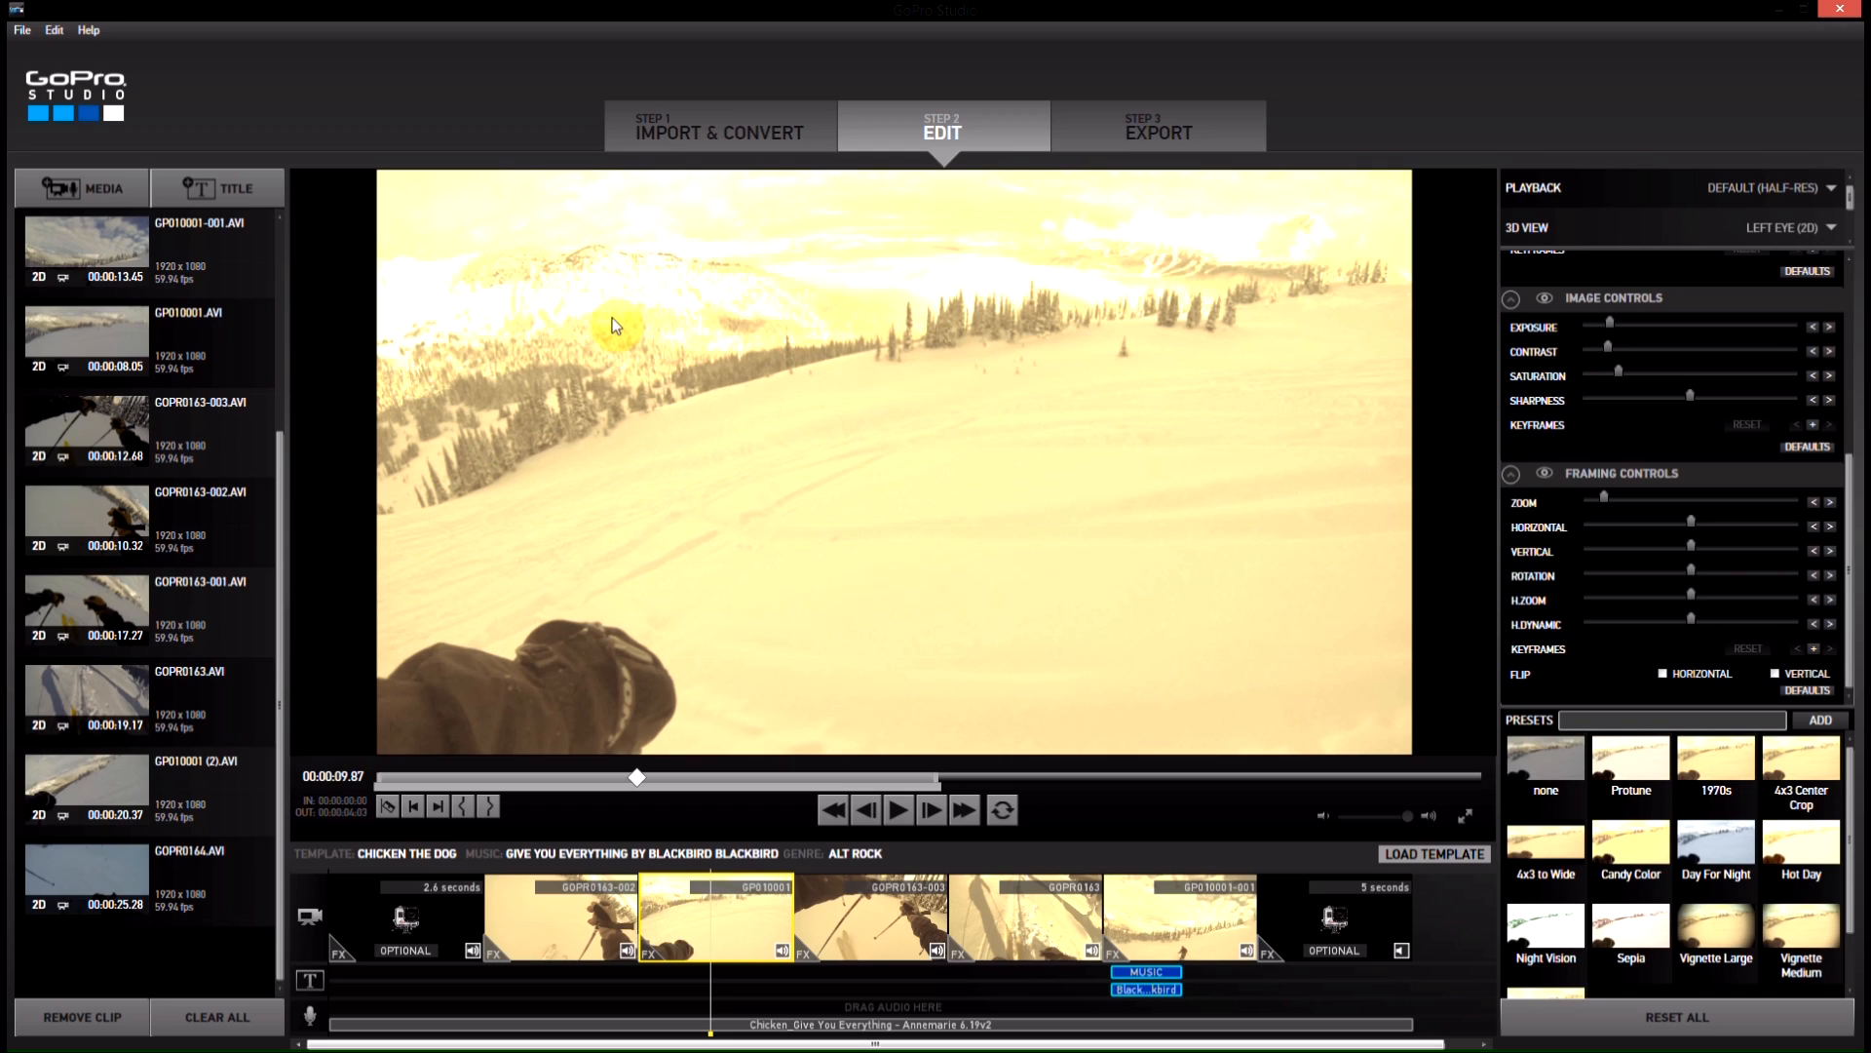
mouse_move(503, 977)
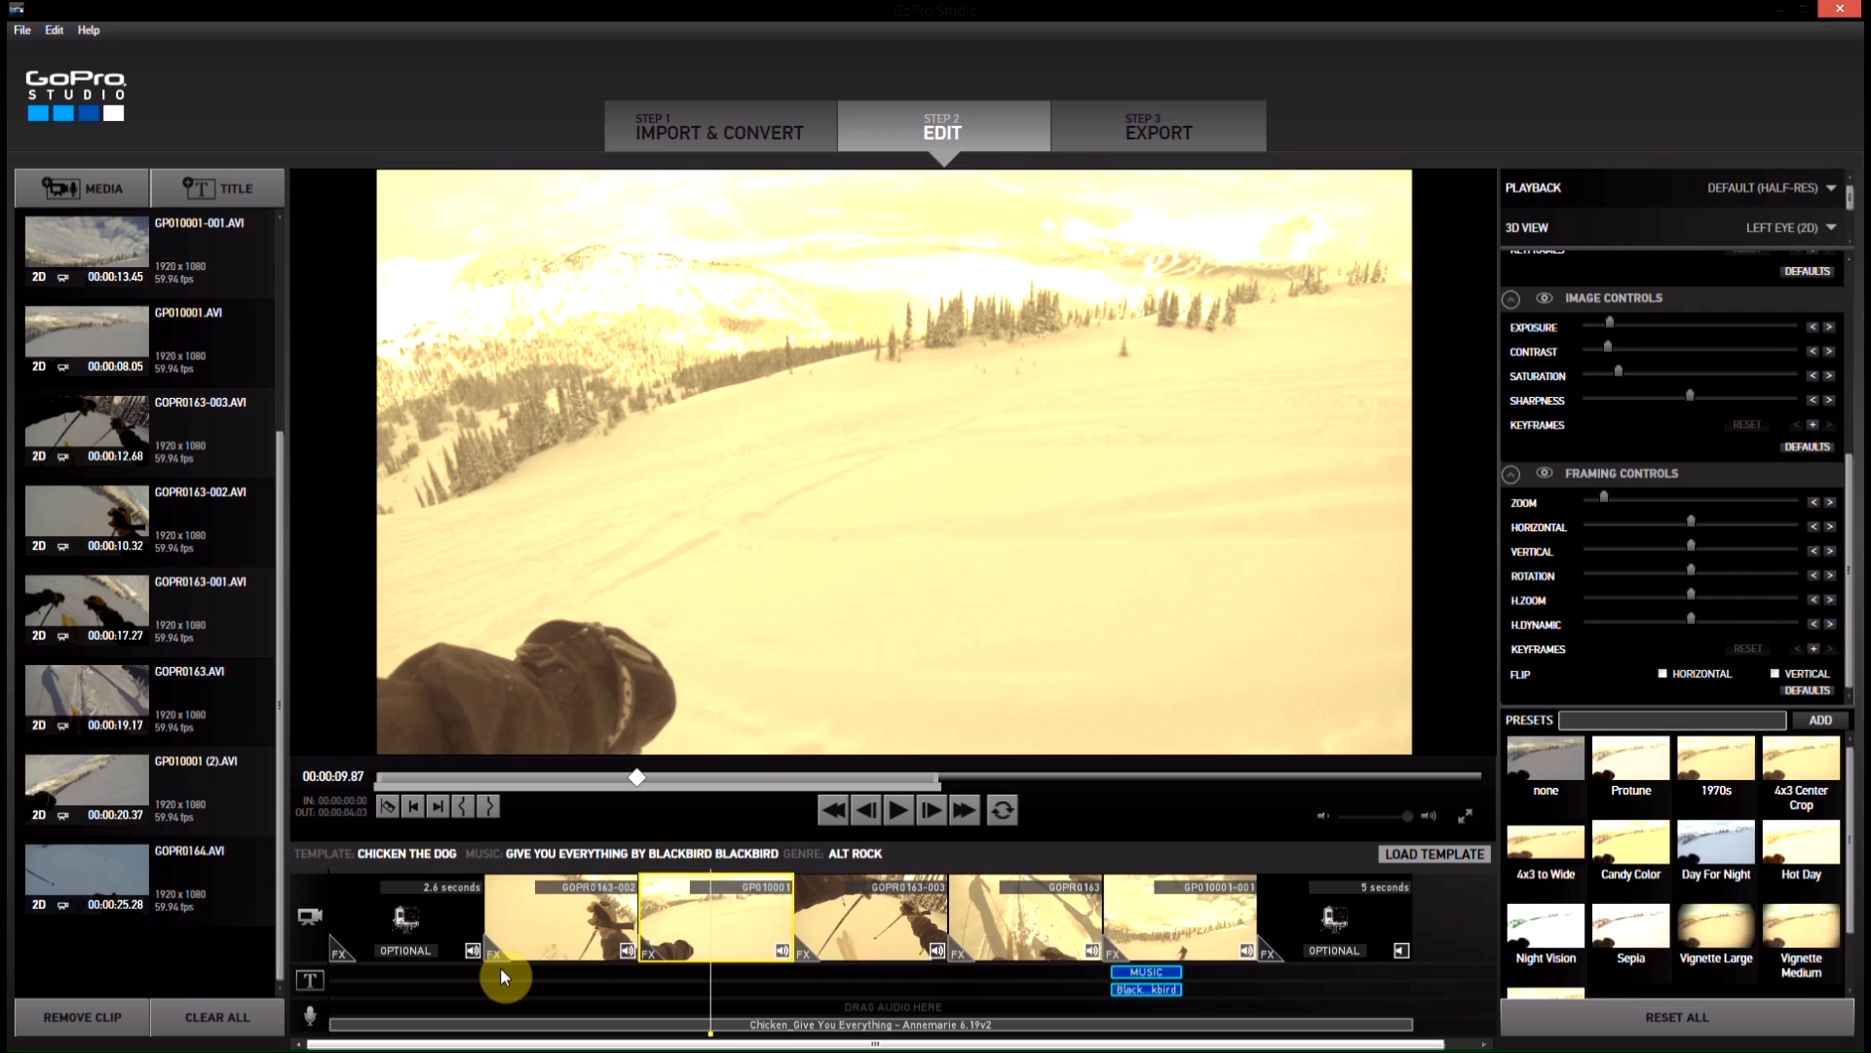
mouse_move(514, 1011)
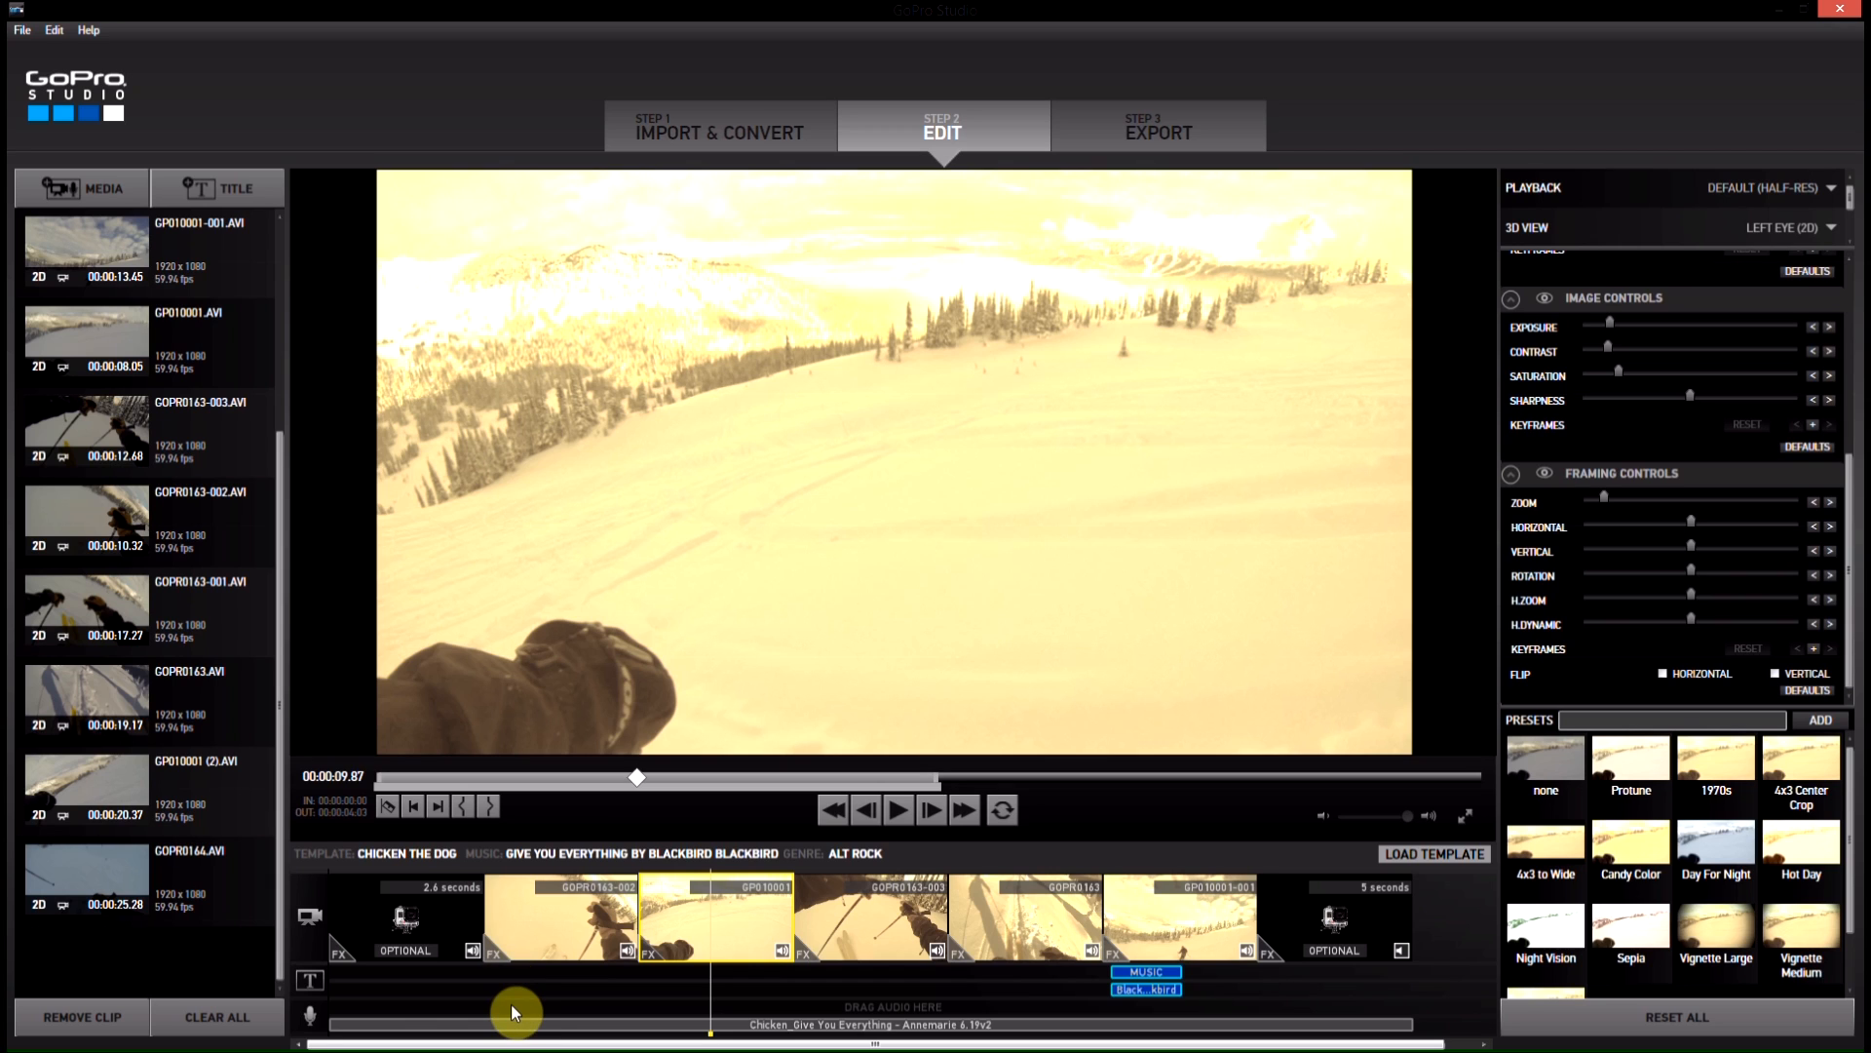